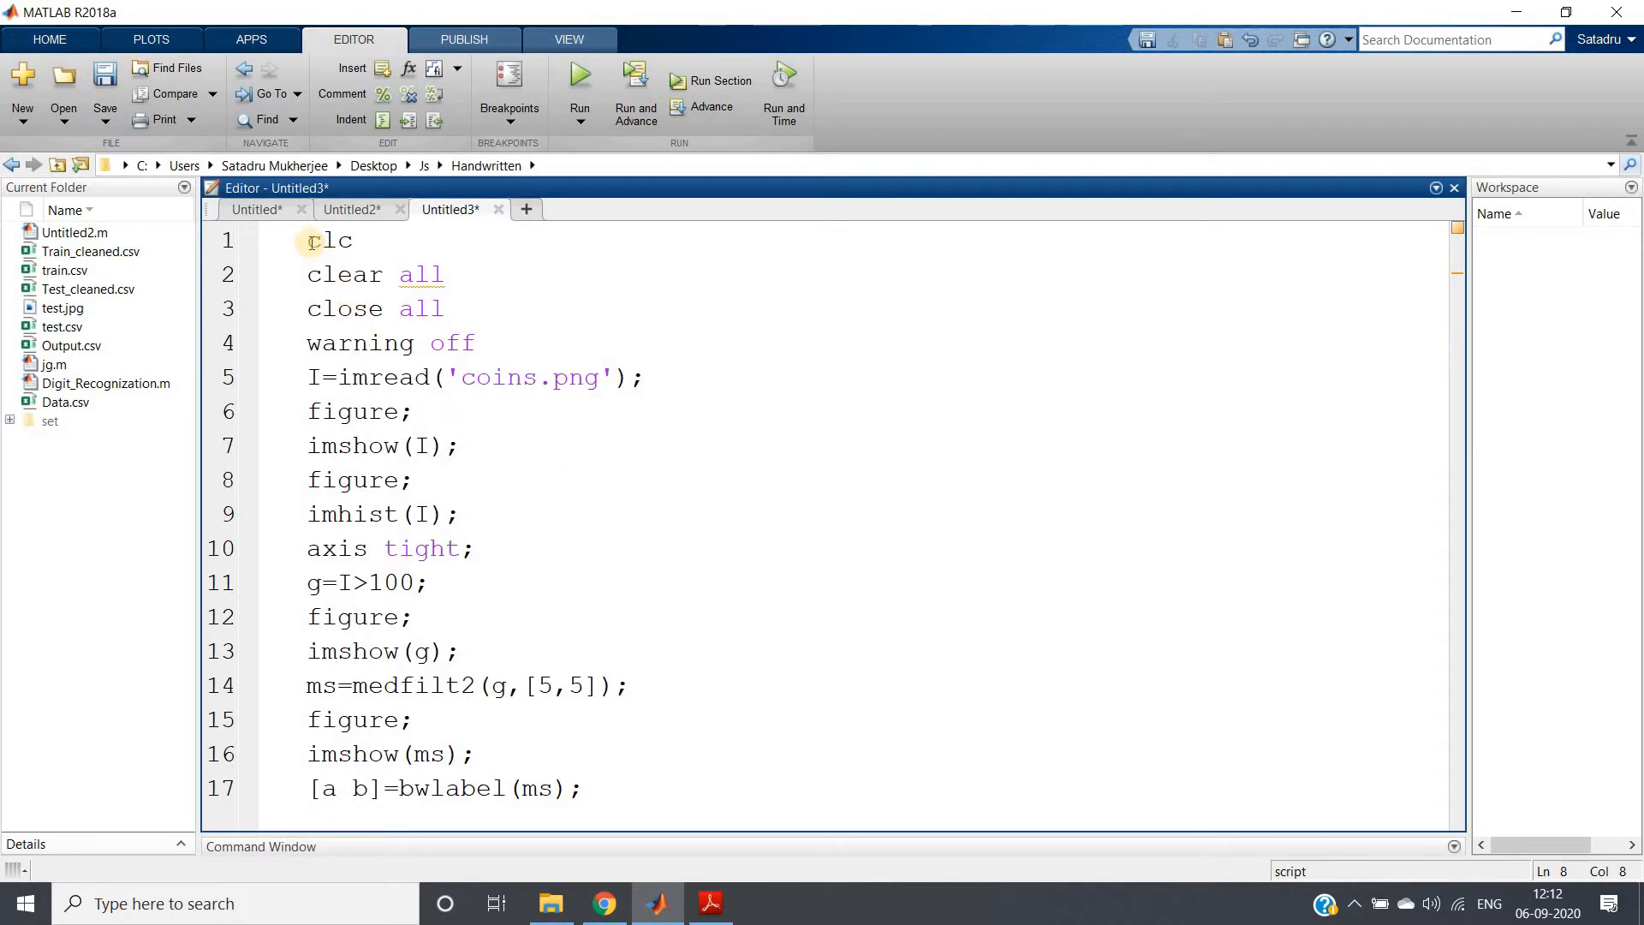
- Evaluate lines 1–7 to load coins.png as I and display the grayscale coin image
drag(306, 240, 458, 445)
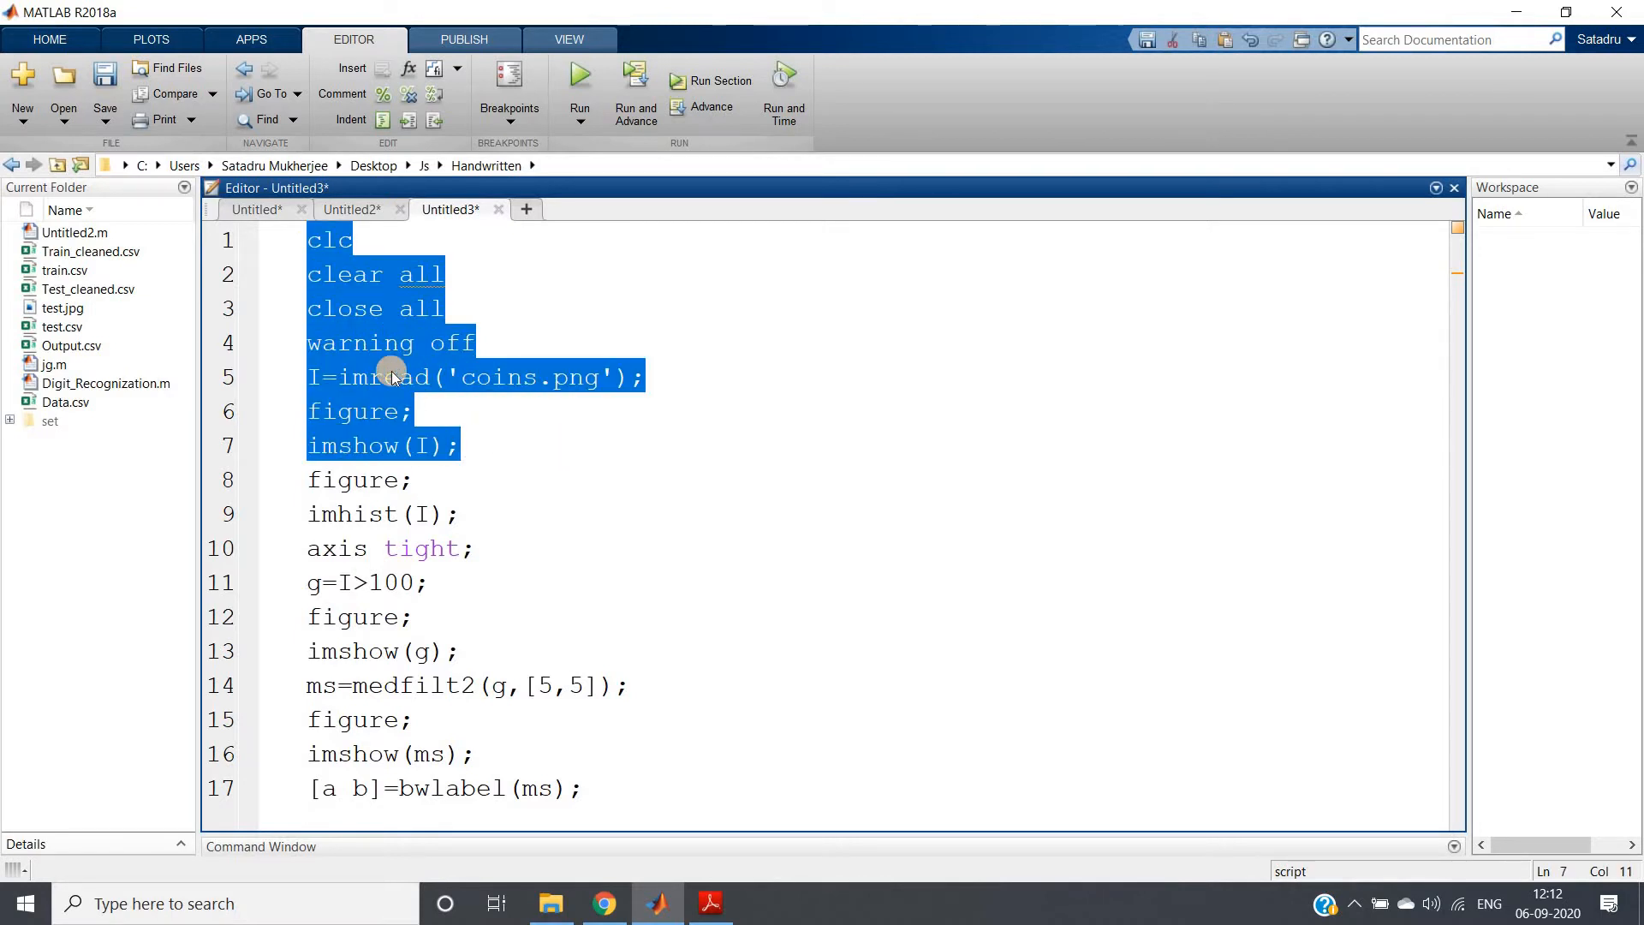
click(578, 81)
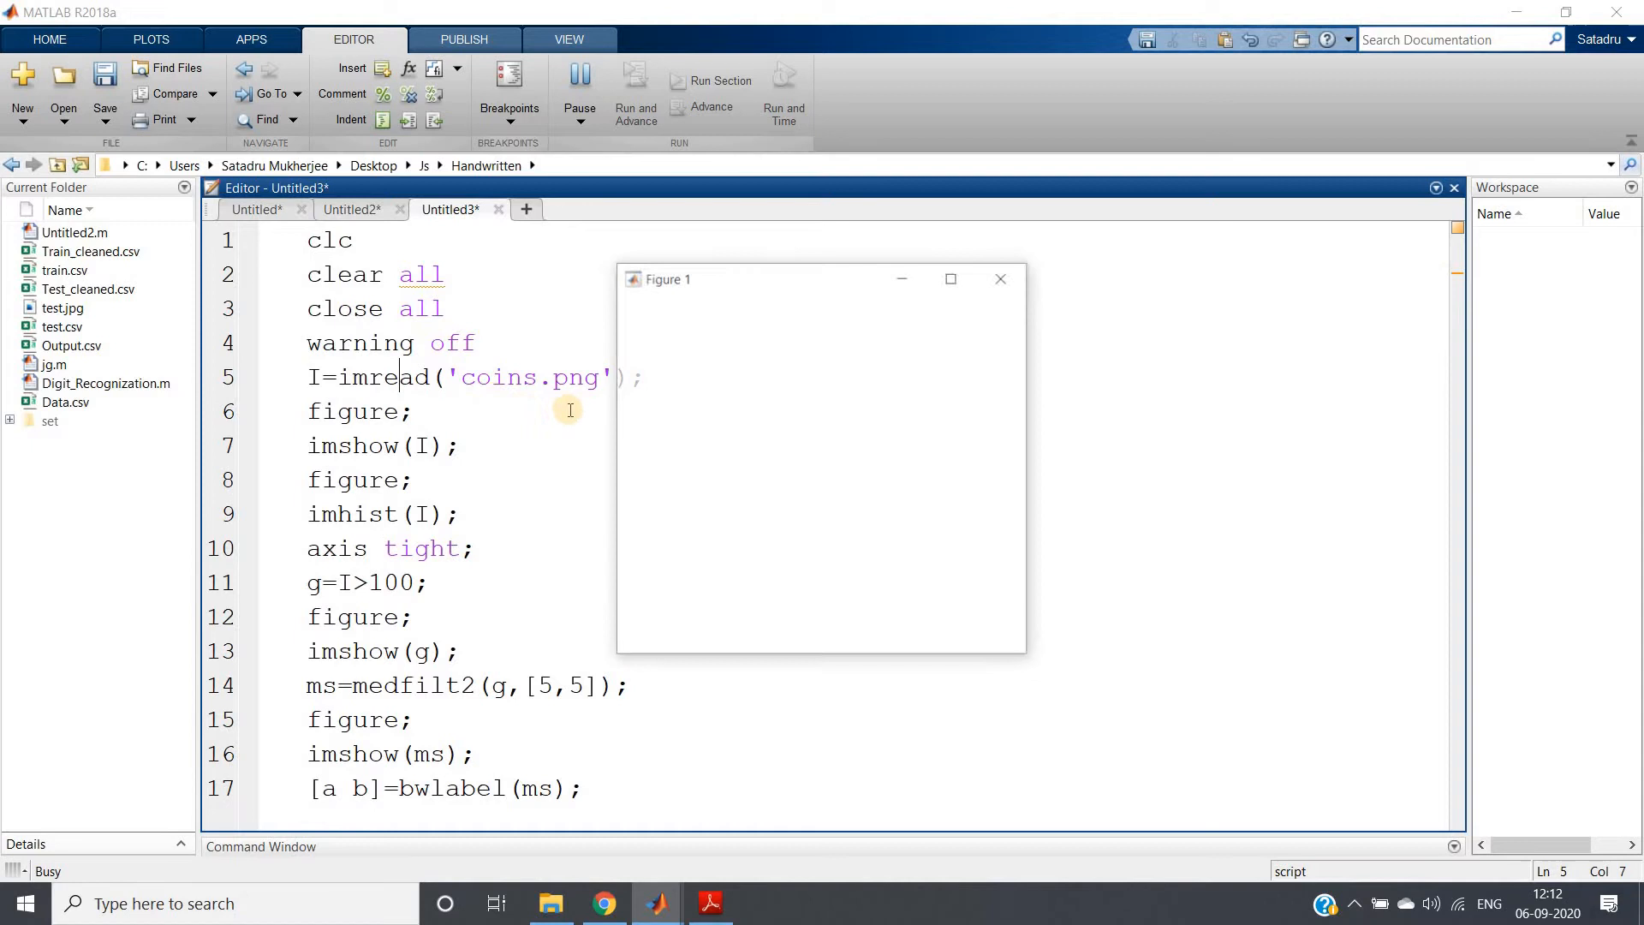
click(577, 94)
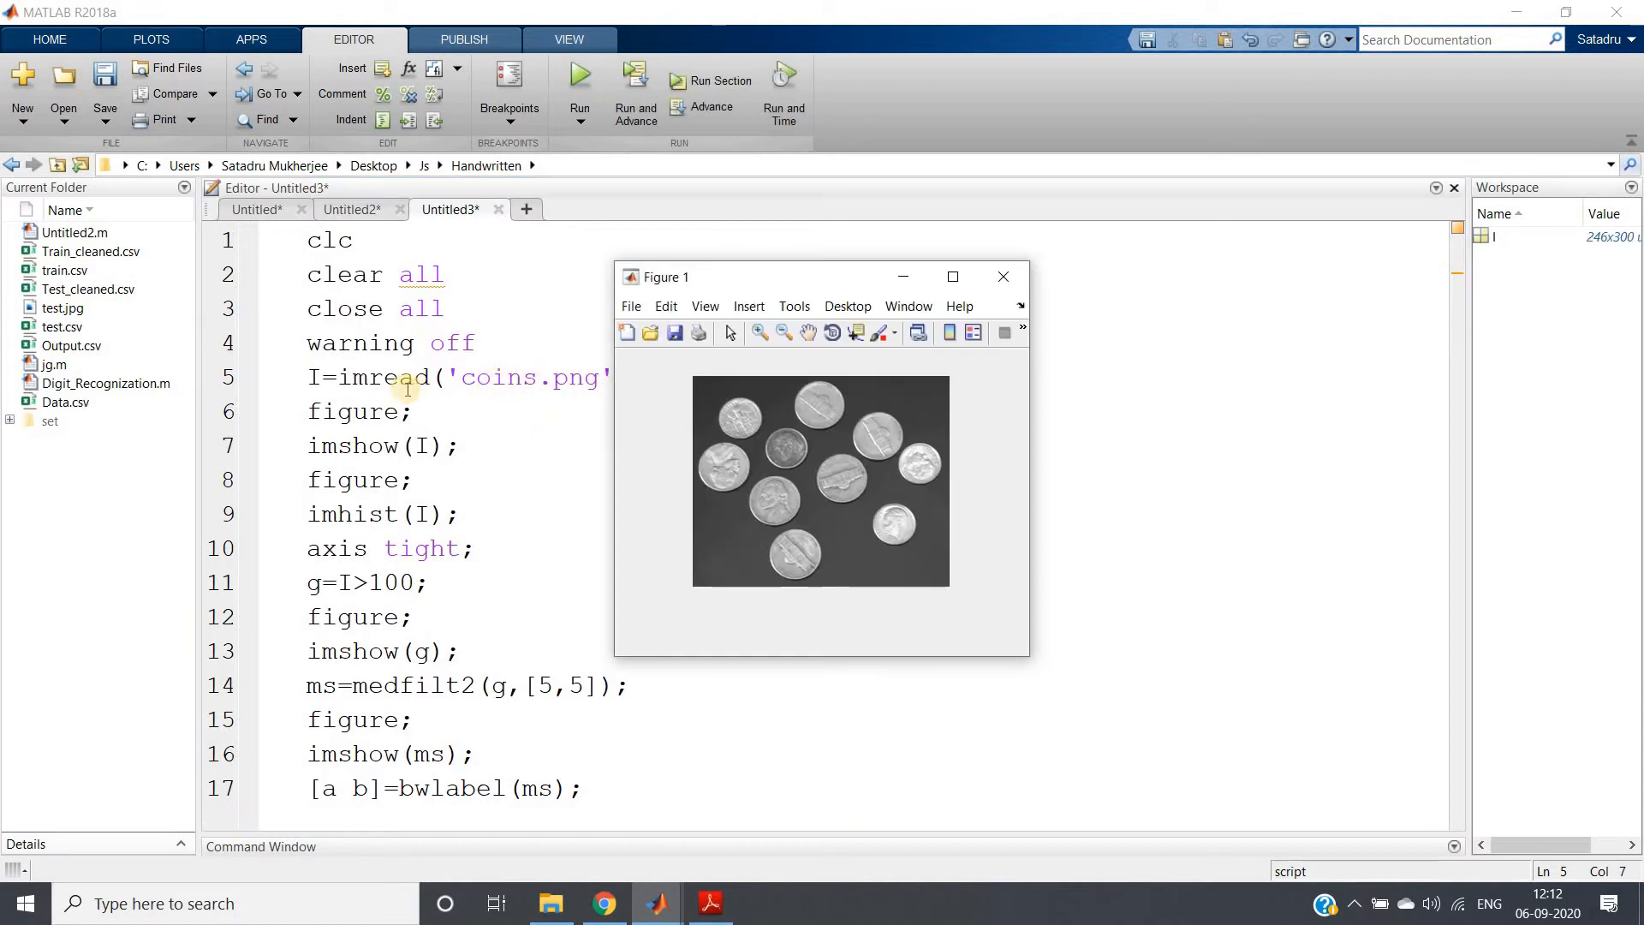
mouse_move(606, 394)
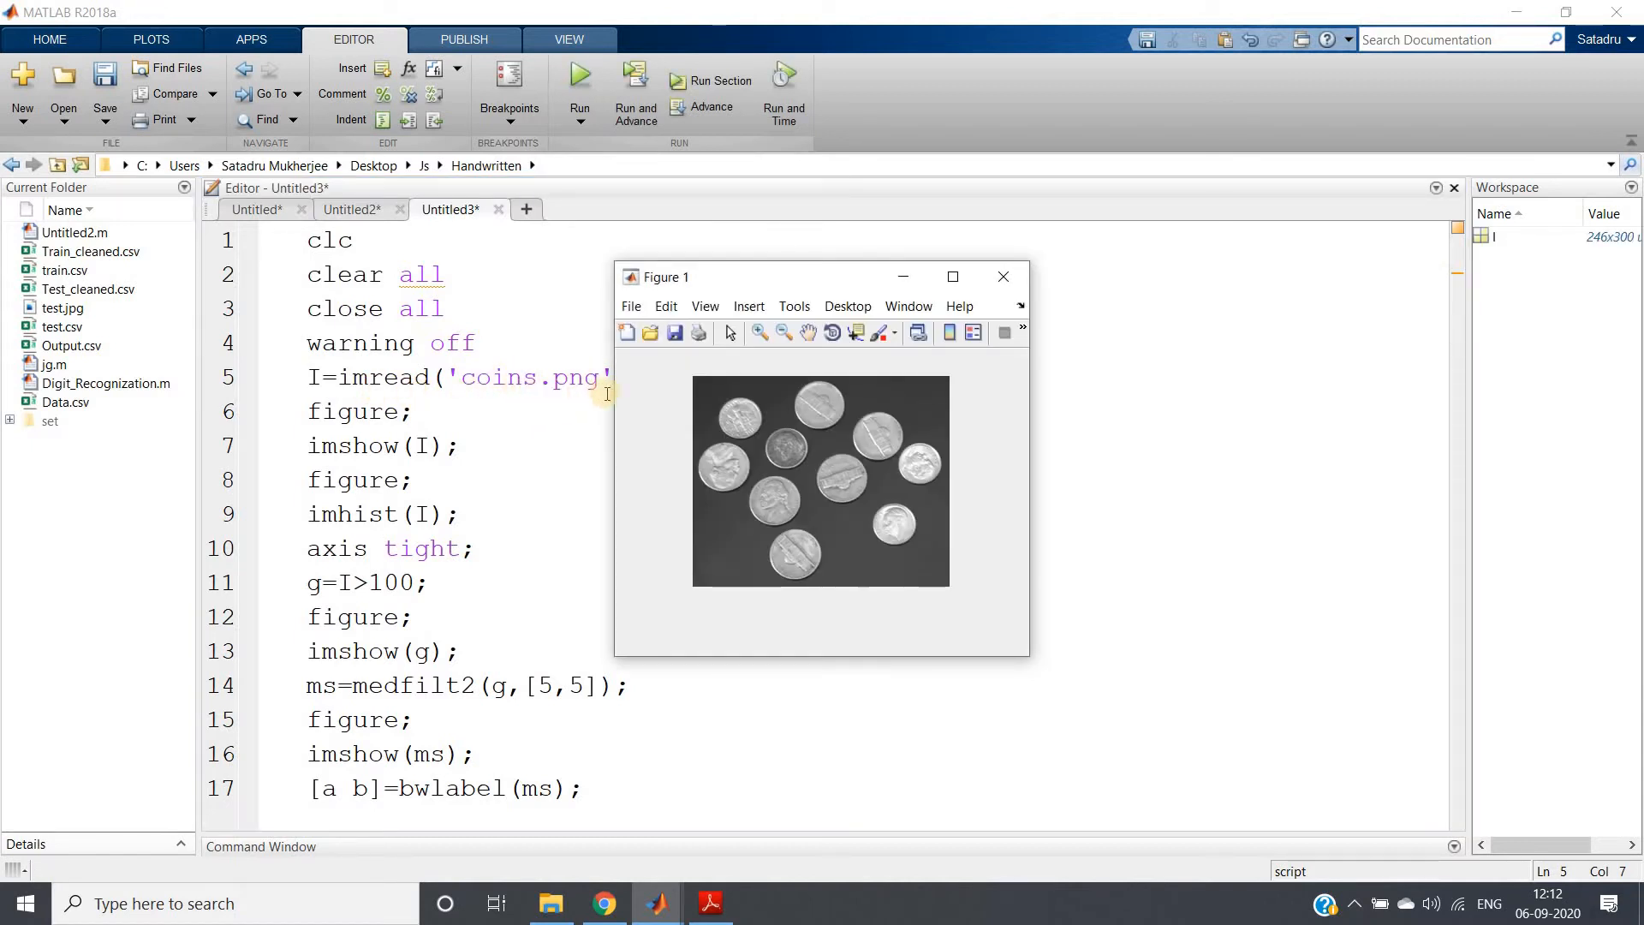
mouse_move(534, 421)
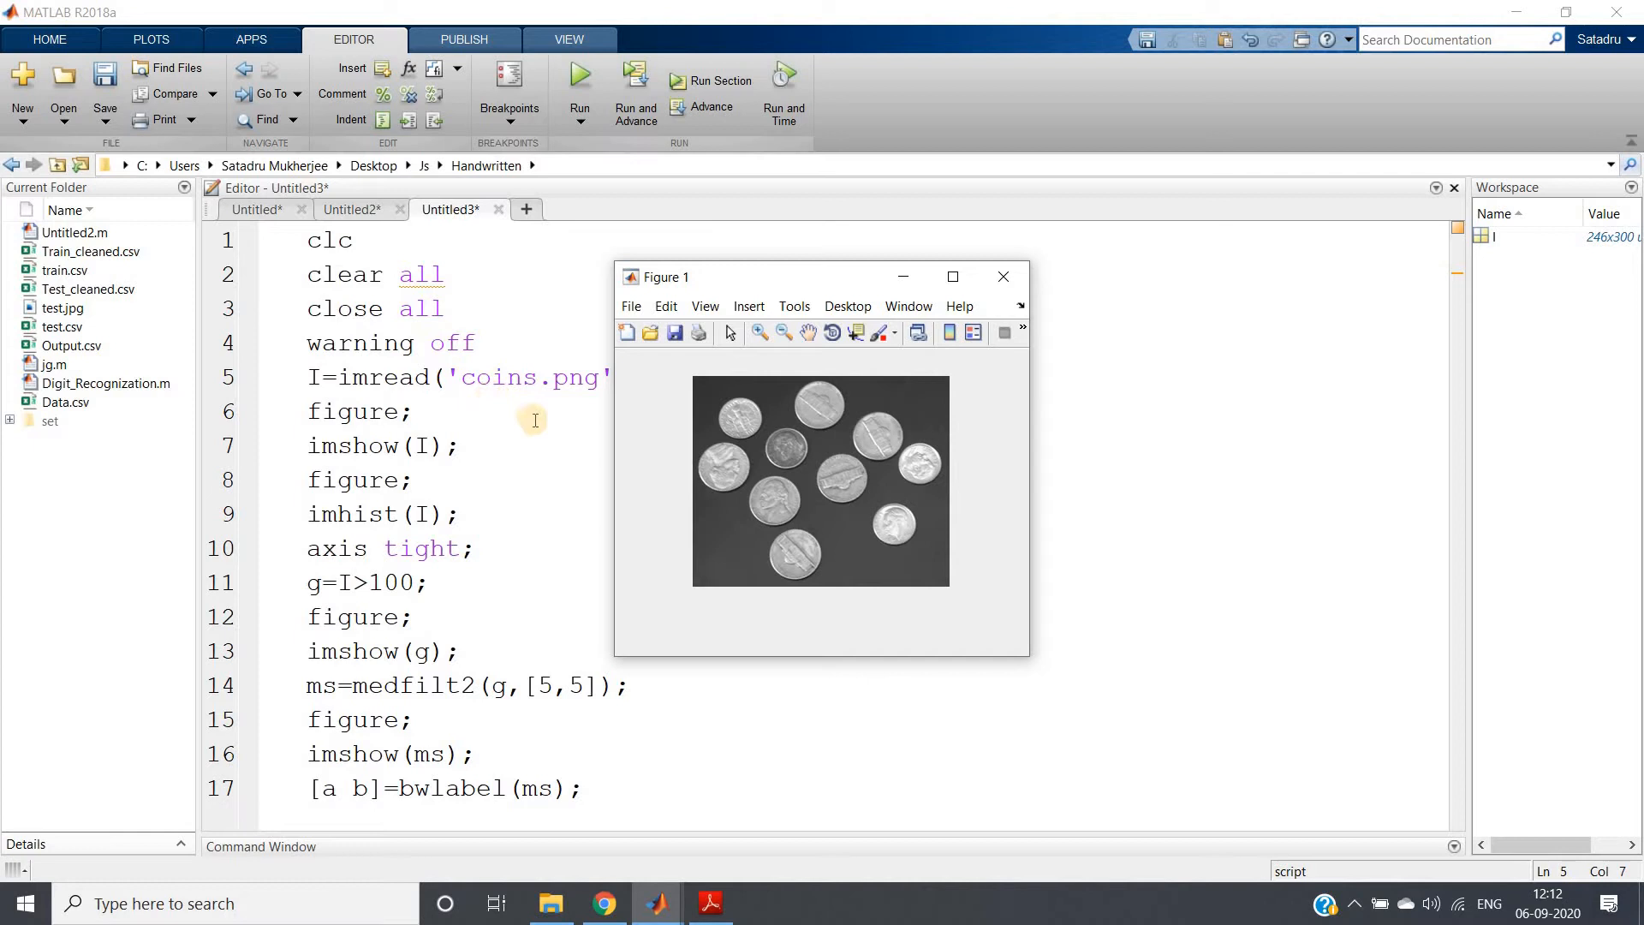
mouse_move(670, 413)
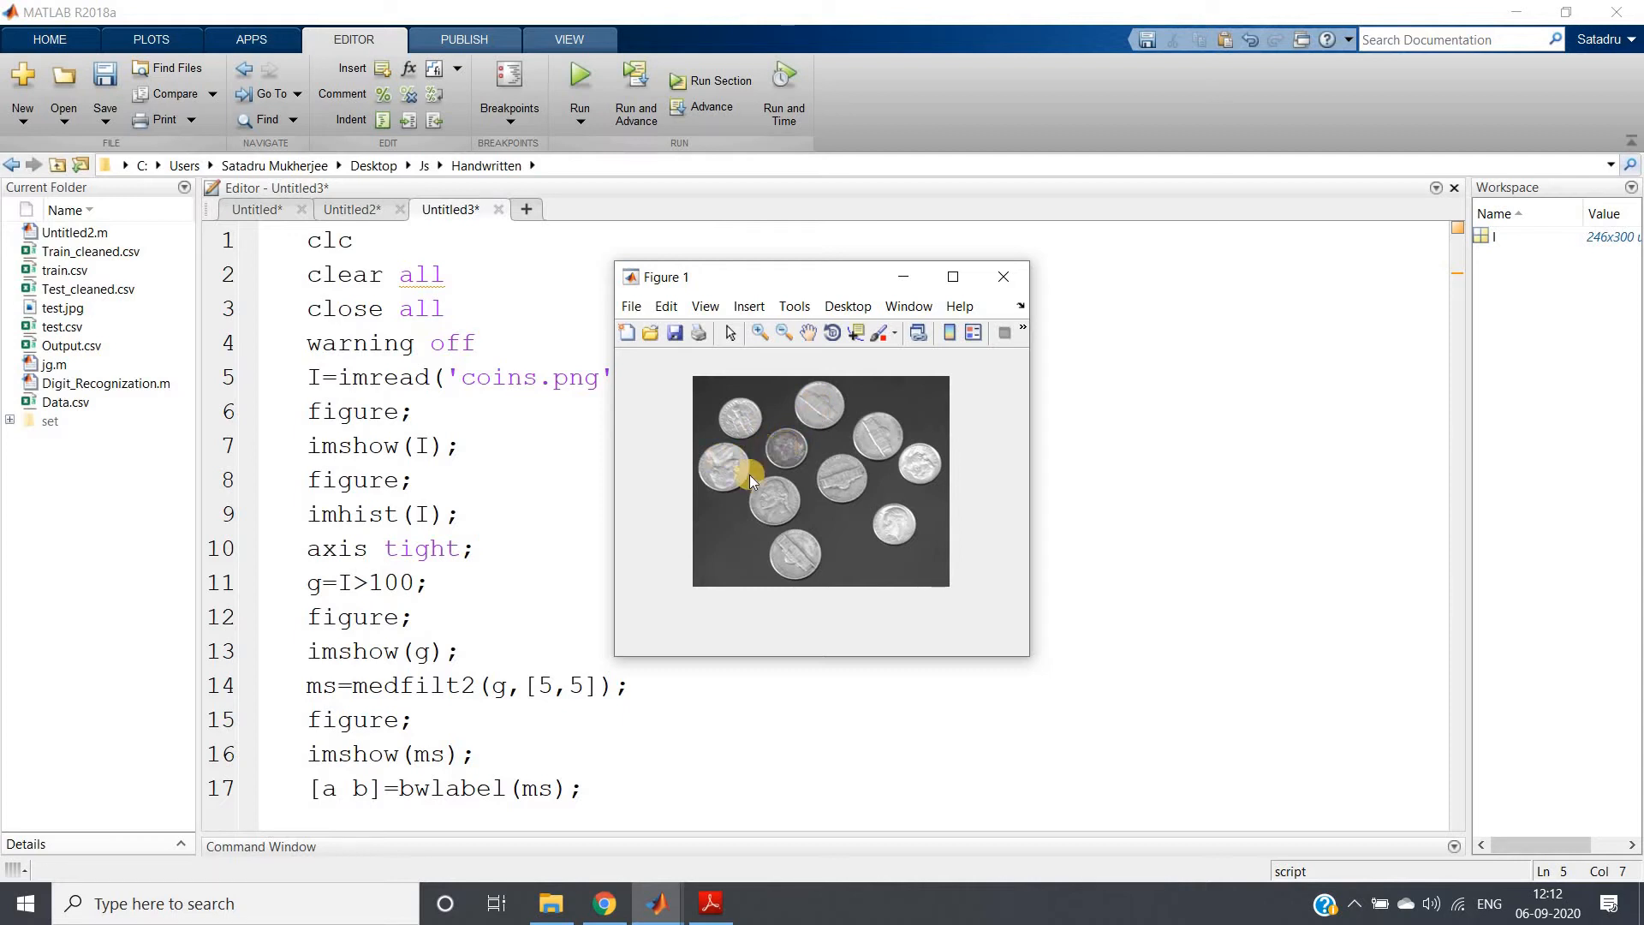
mouse_move(908, 480)
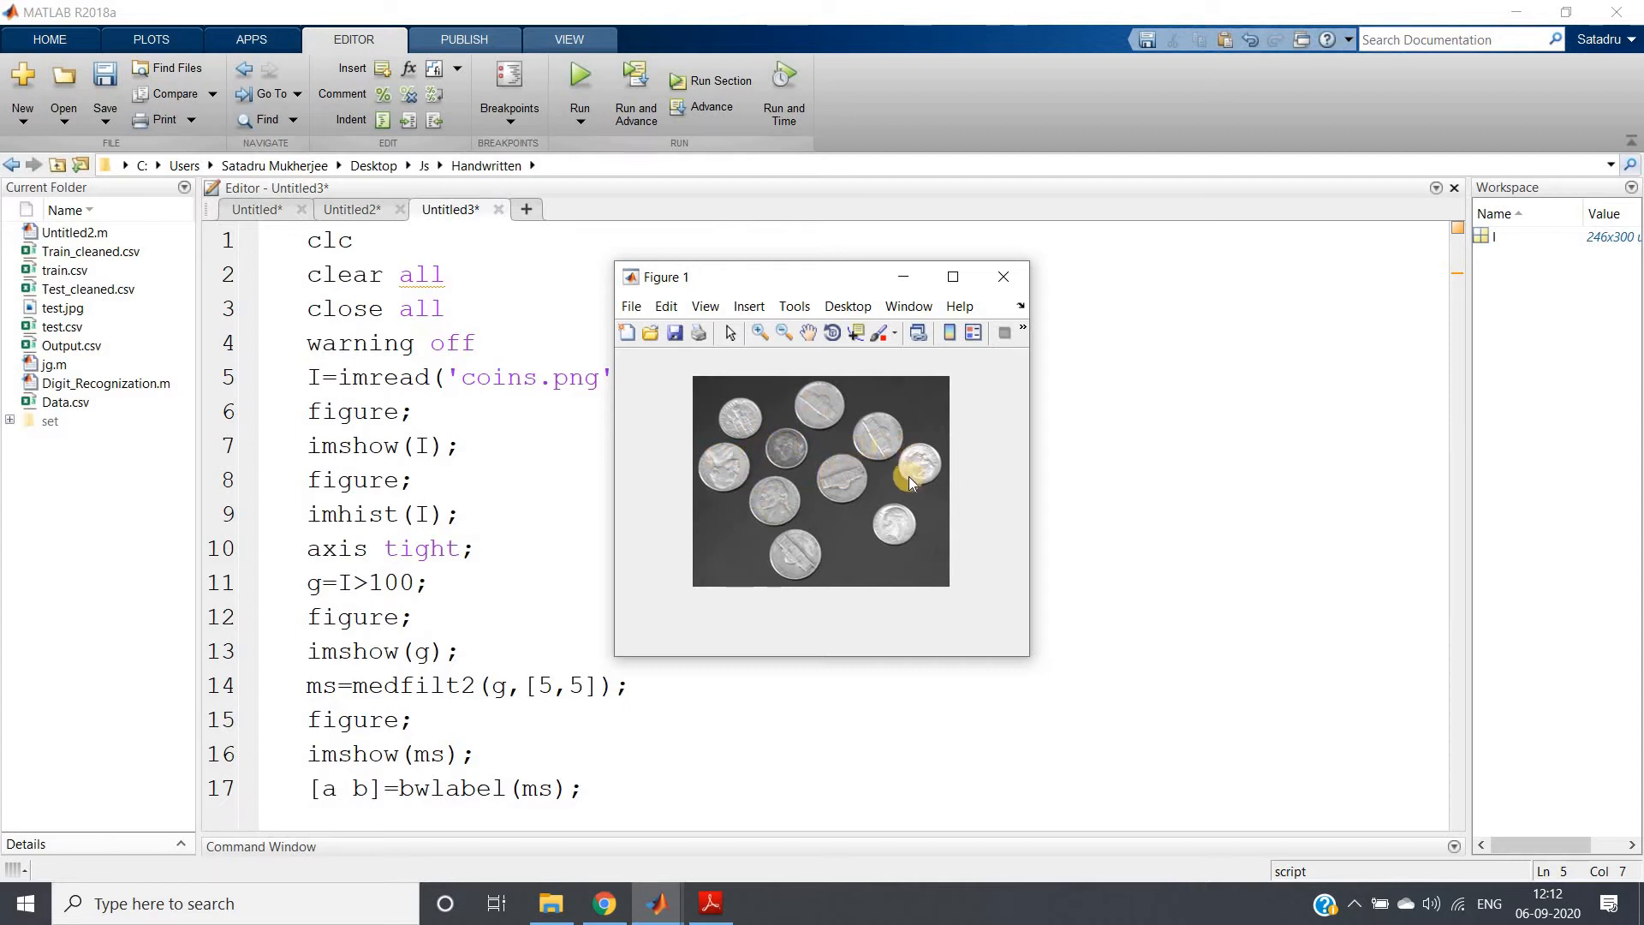
mouse_move(826, 539)
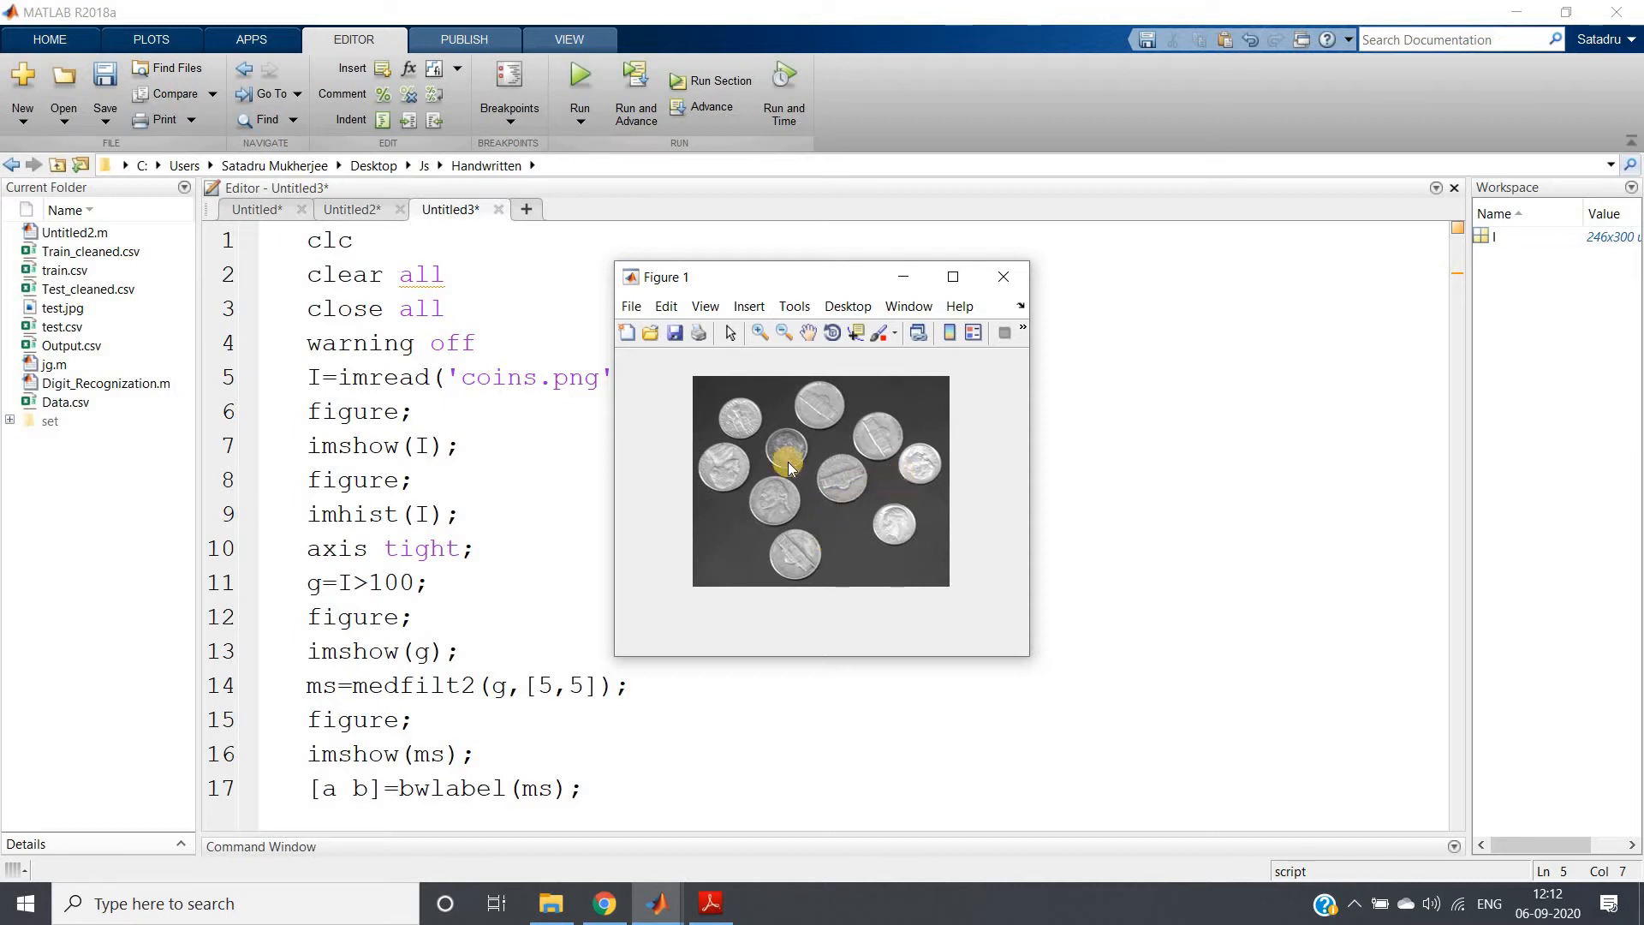
mouse_move(726, 480)
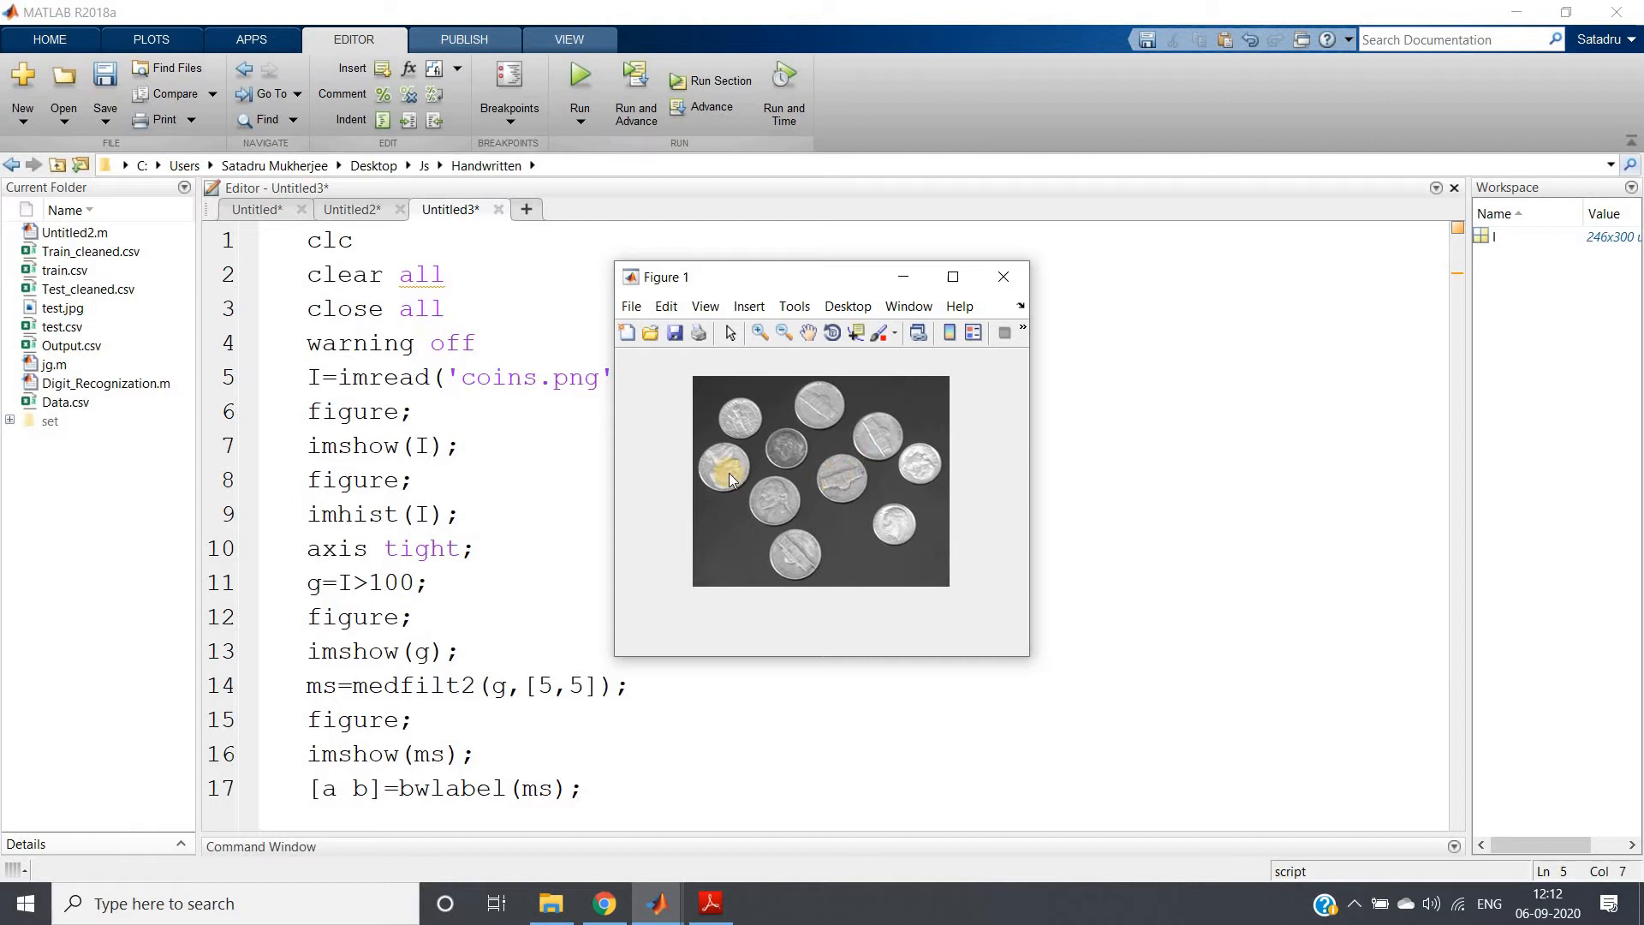
mouse_move(892, 513)
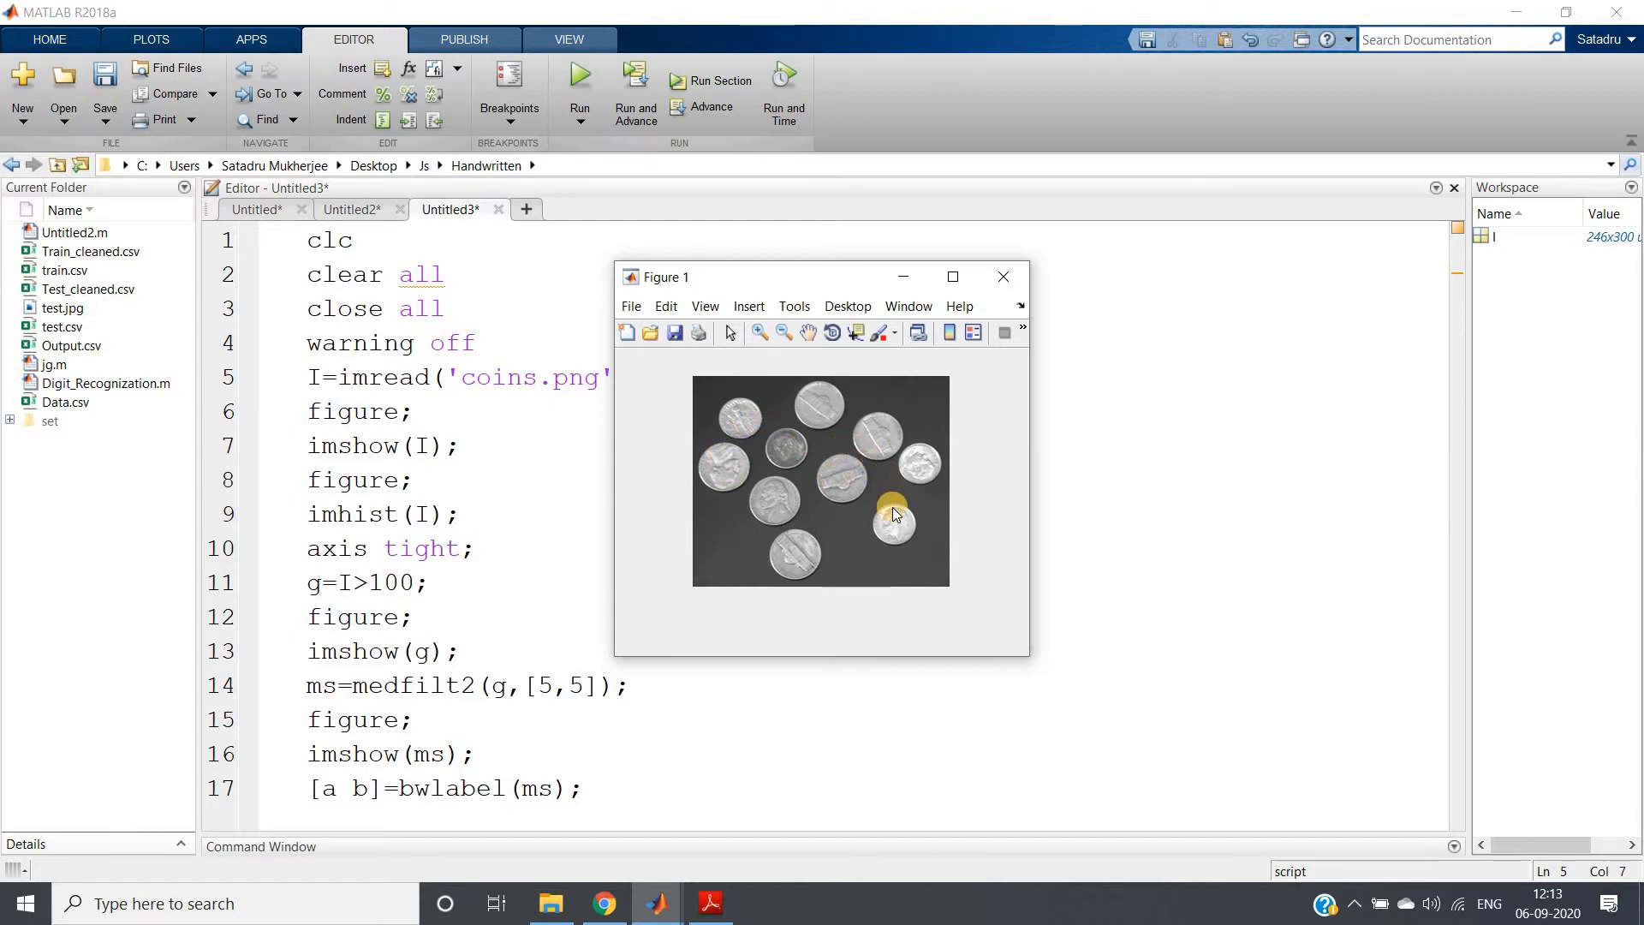
mouse_move(736, 639)
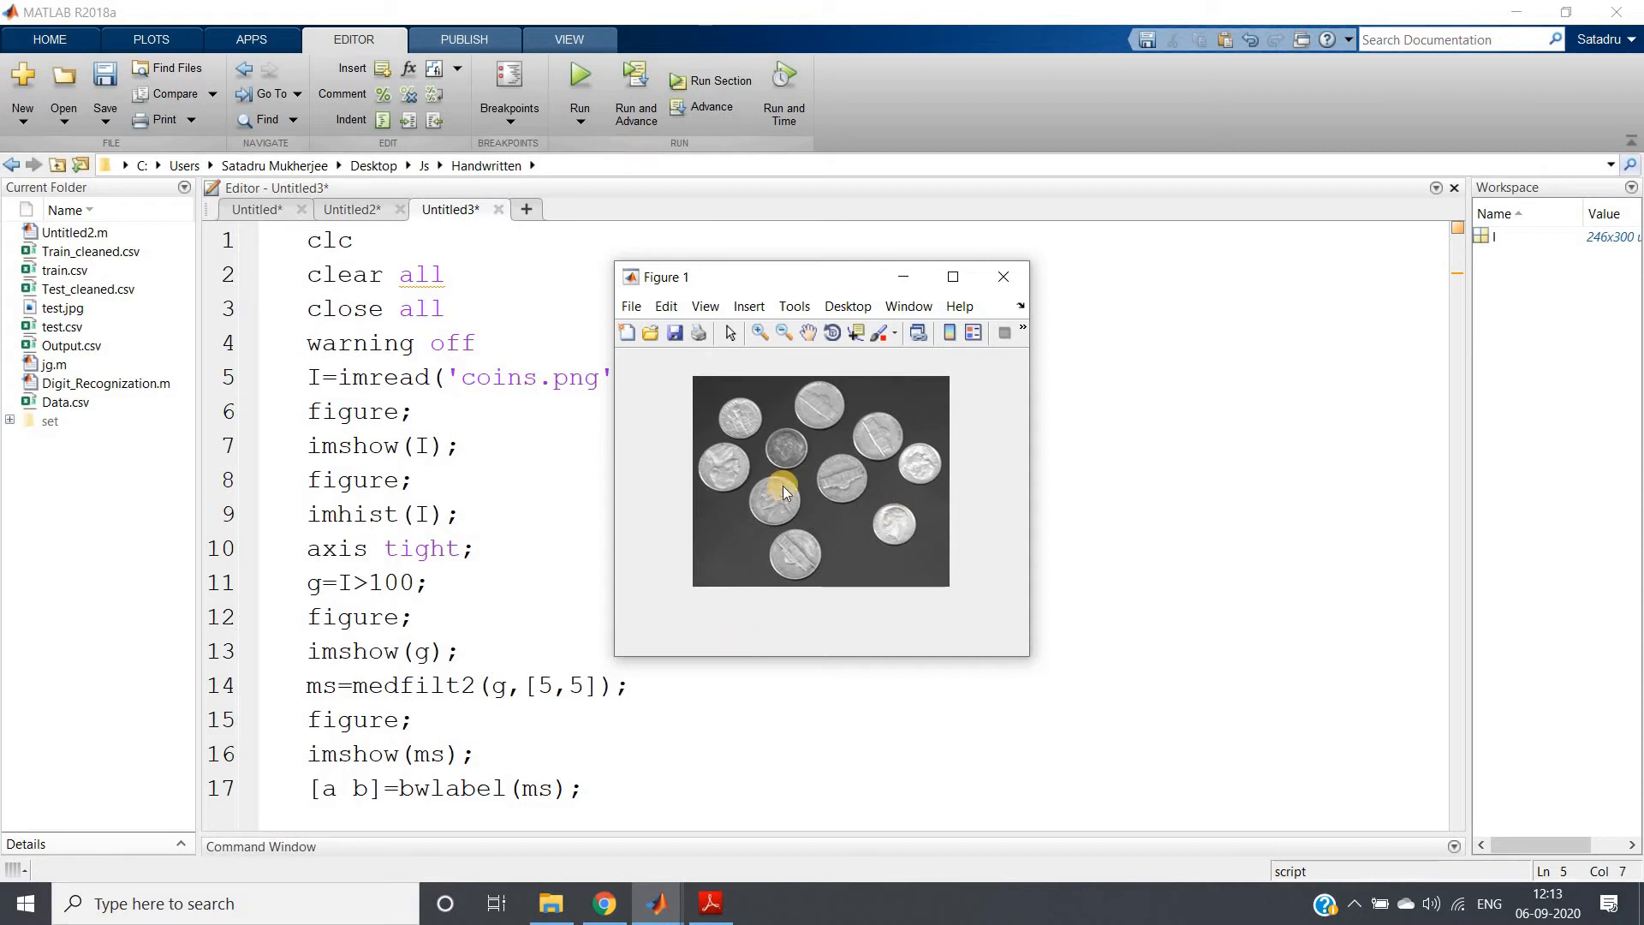
mouse_move(850, 488)
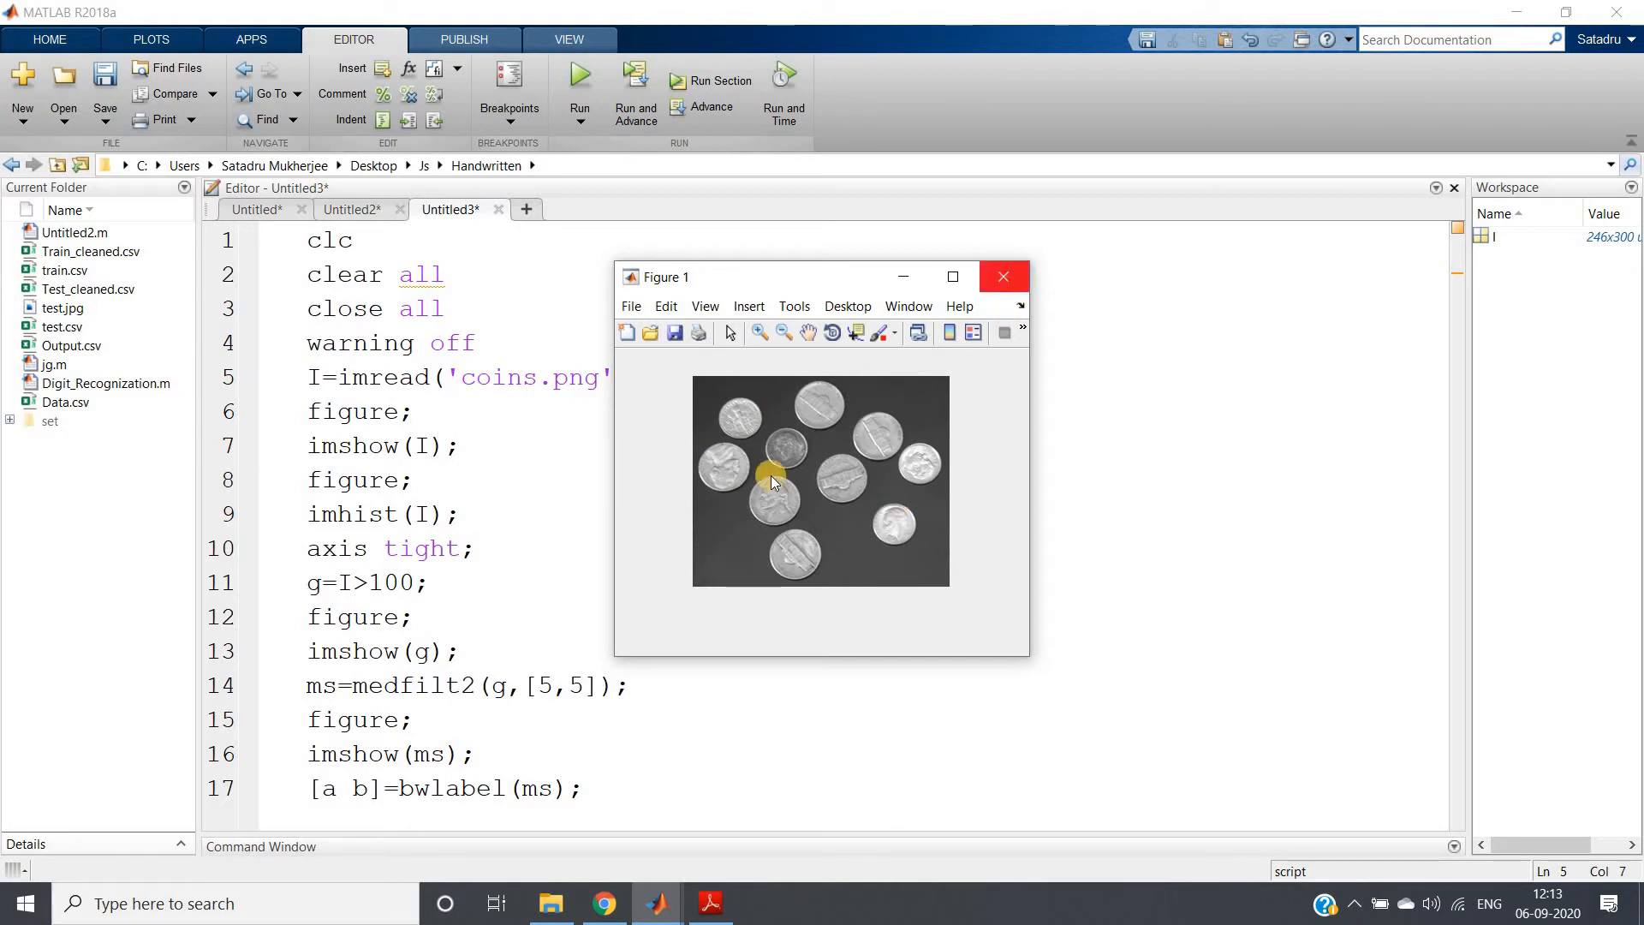
mouse_move(791, 451)
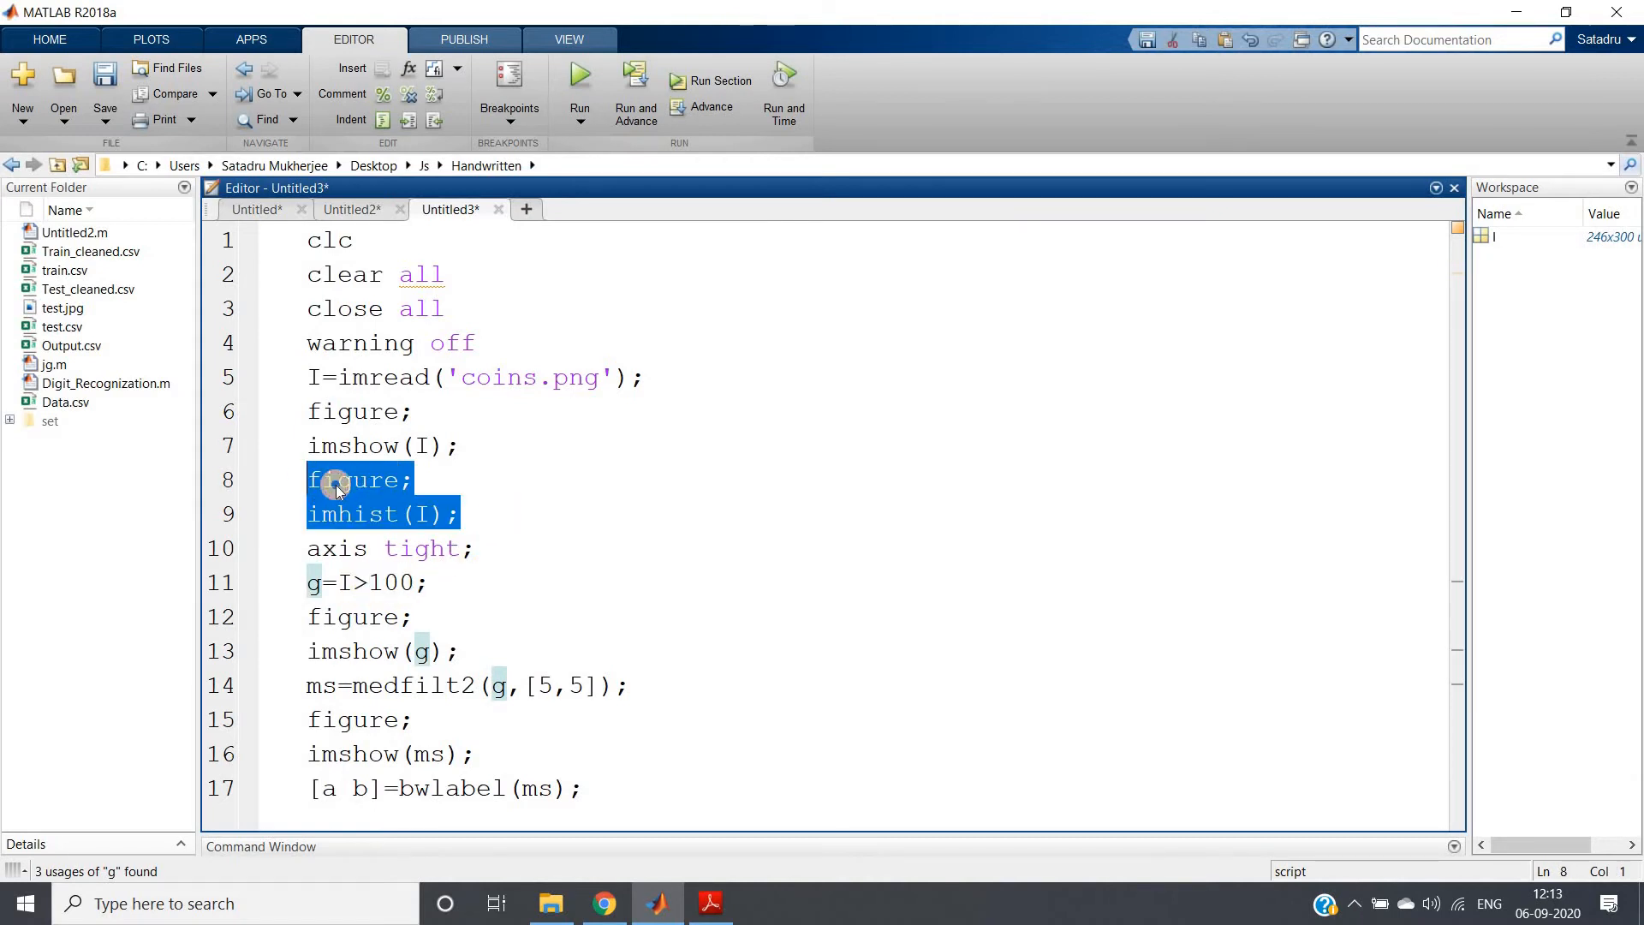
- Evaluate the histogram line to plot the coin intensity histogram, then close Figure 1
click(579, 80)
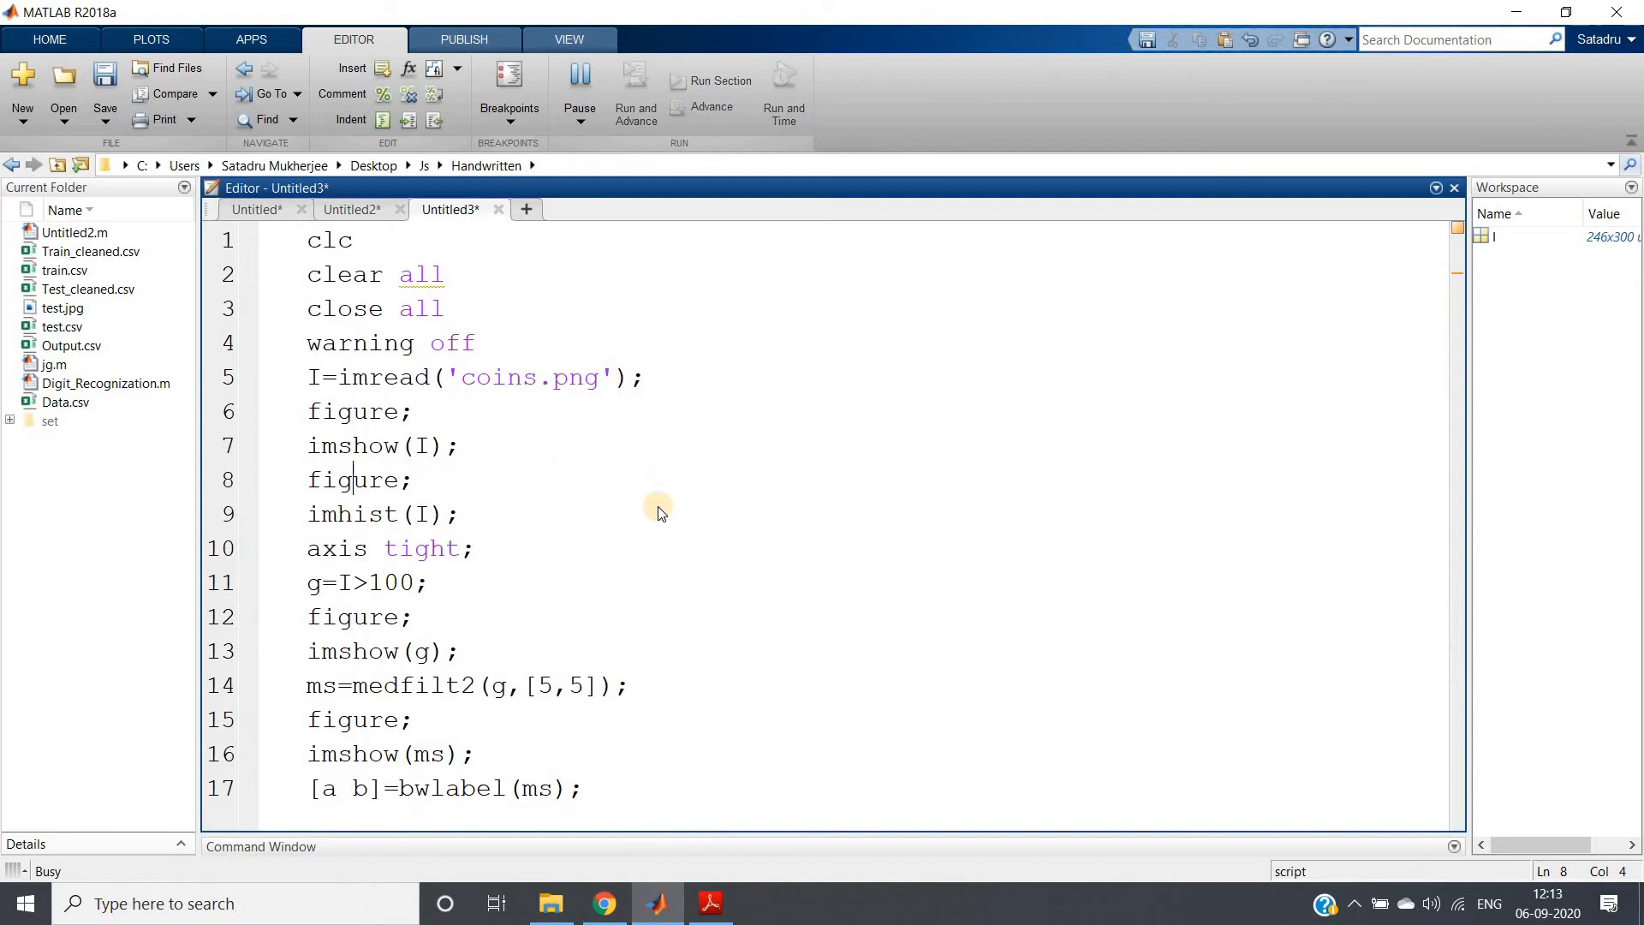
click(579, 94)
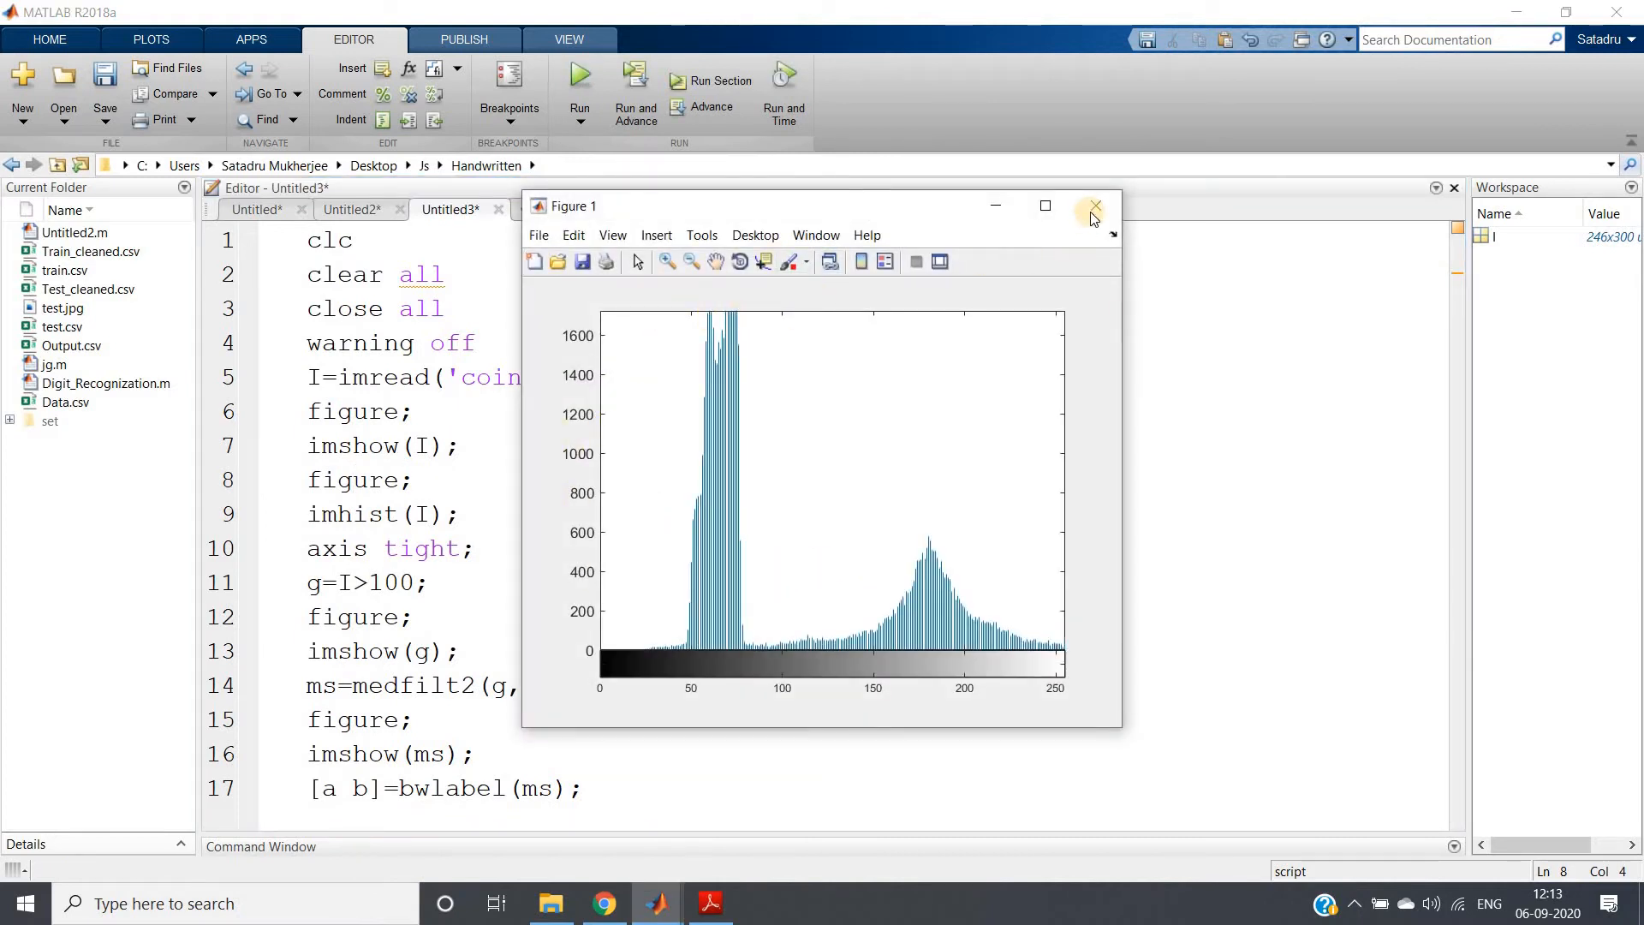
click(1094, 205)
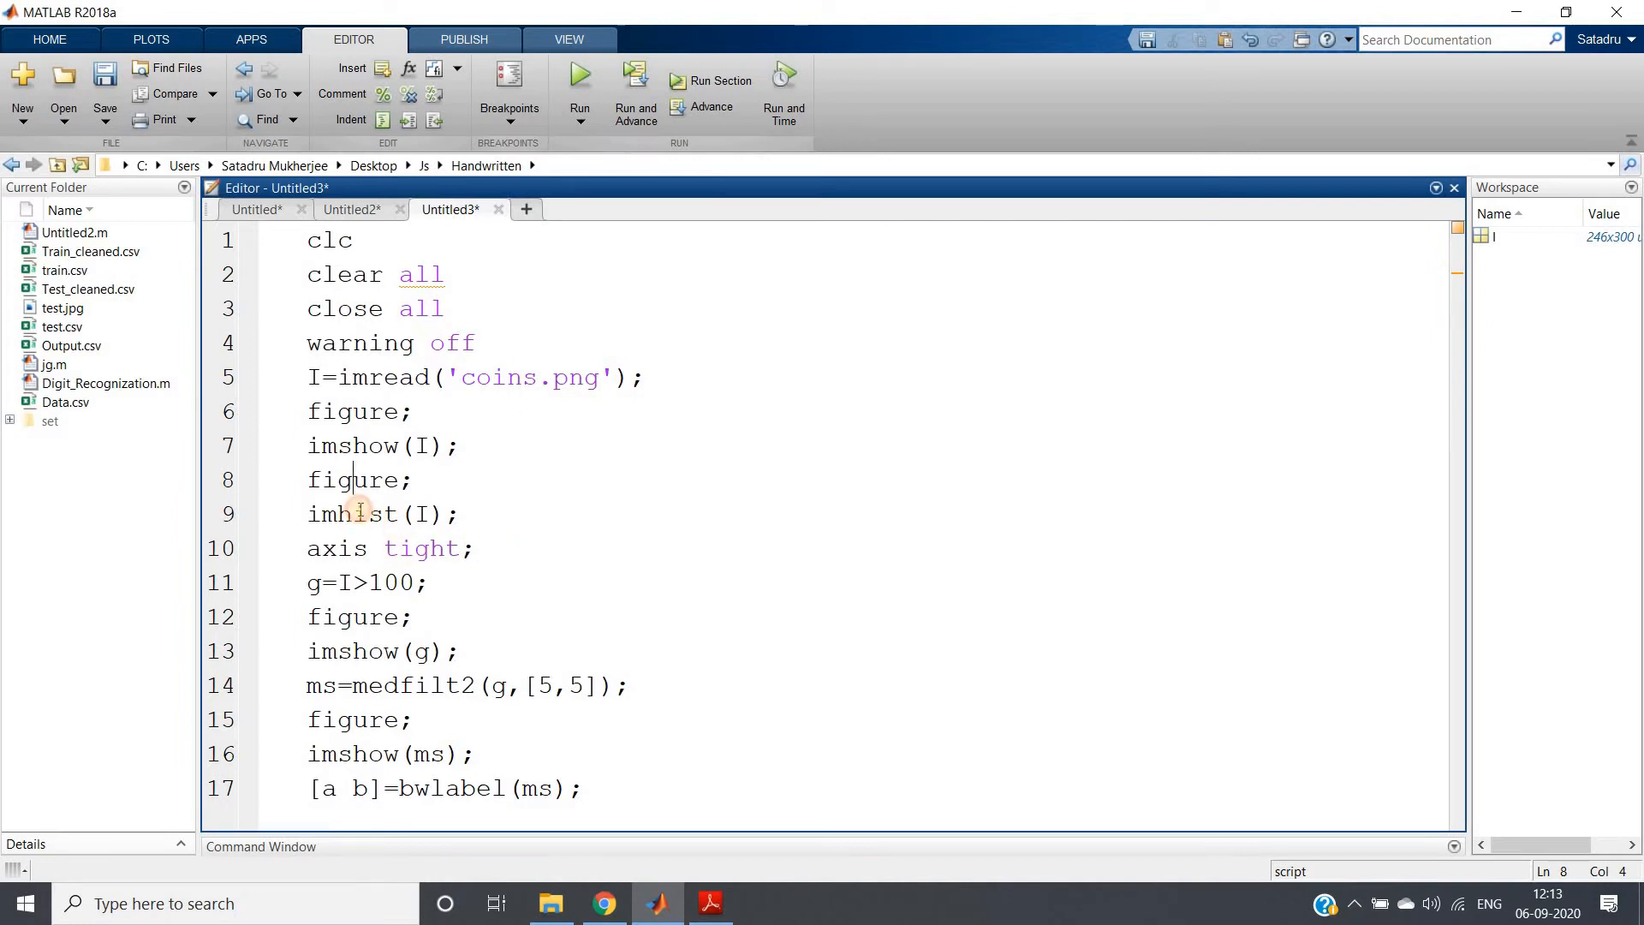
- Replot the histogram with axis tight to examine the peaks, then close the figure
drag(307, 480, 437, 514)
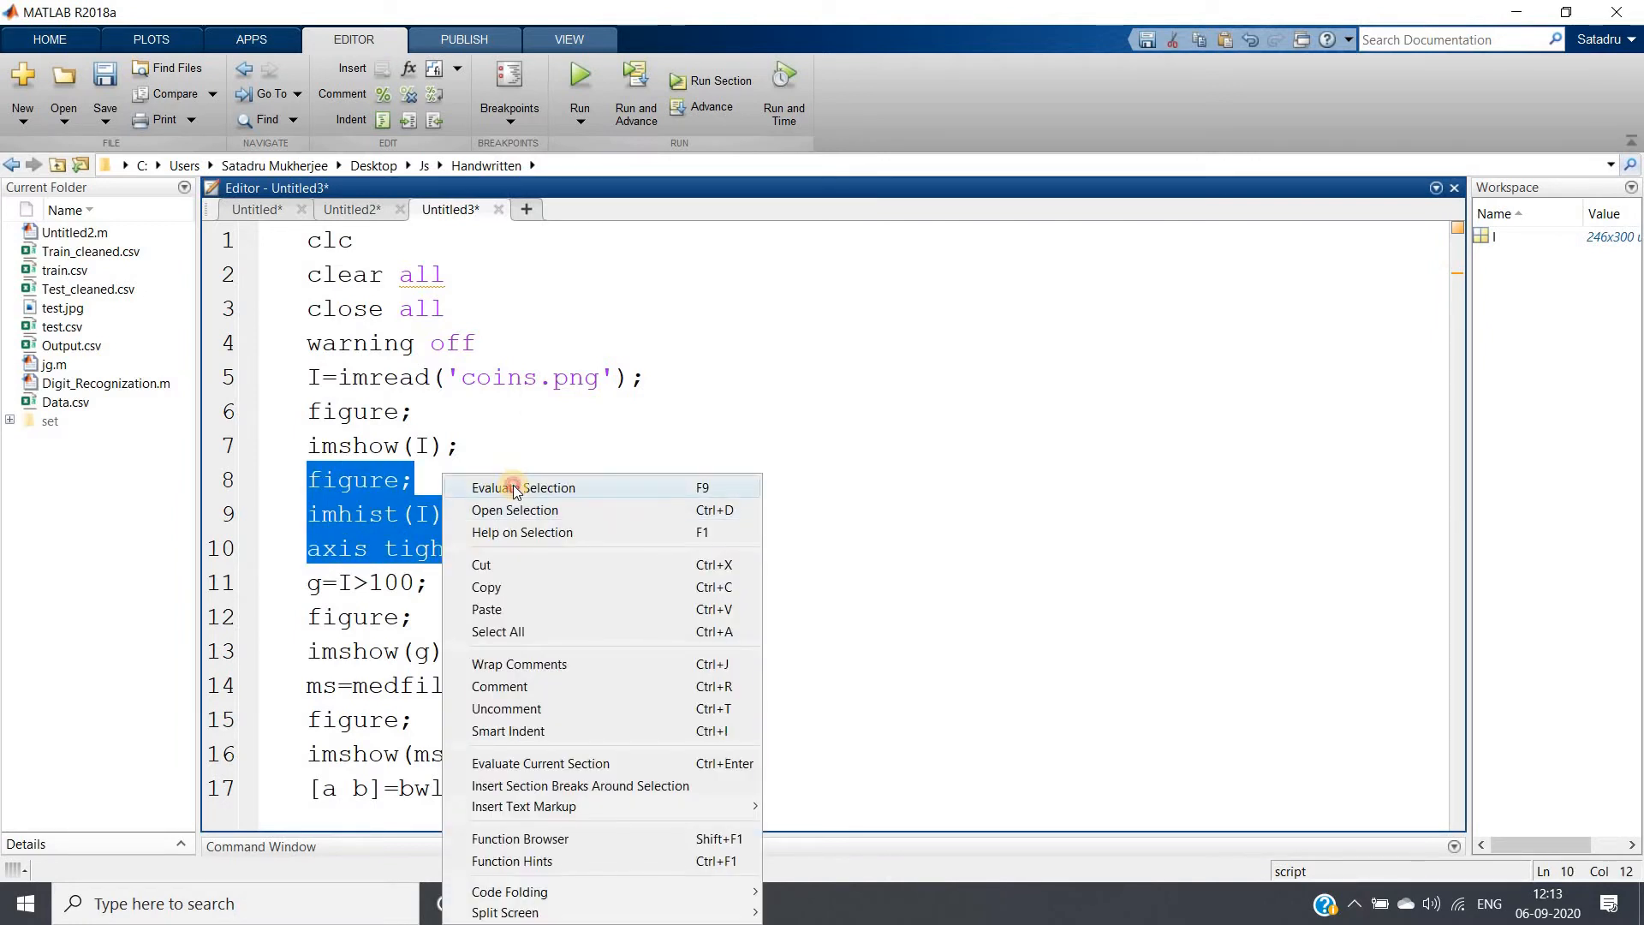
click(524, 486)
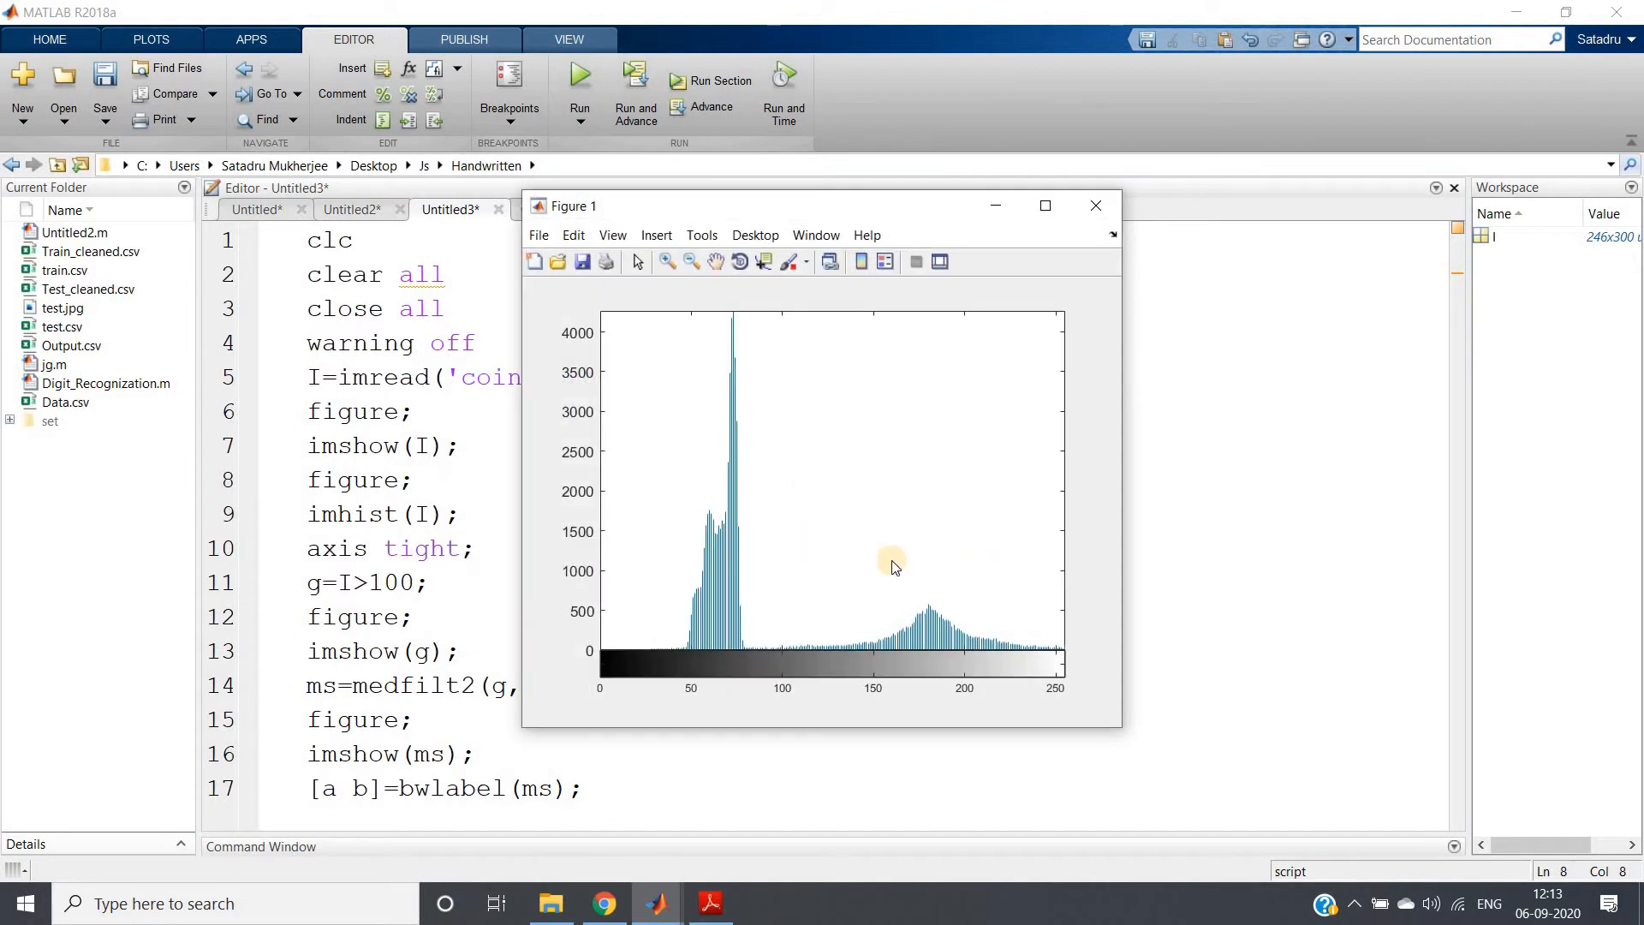
mouse_move(757, 594)
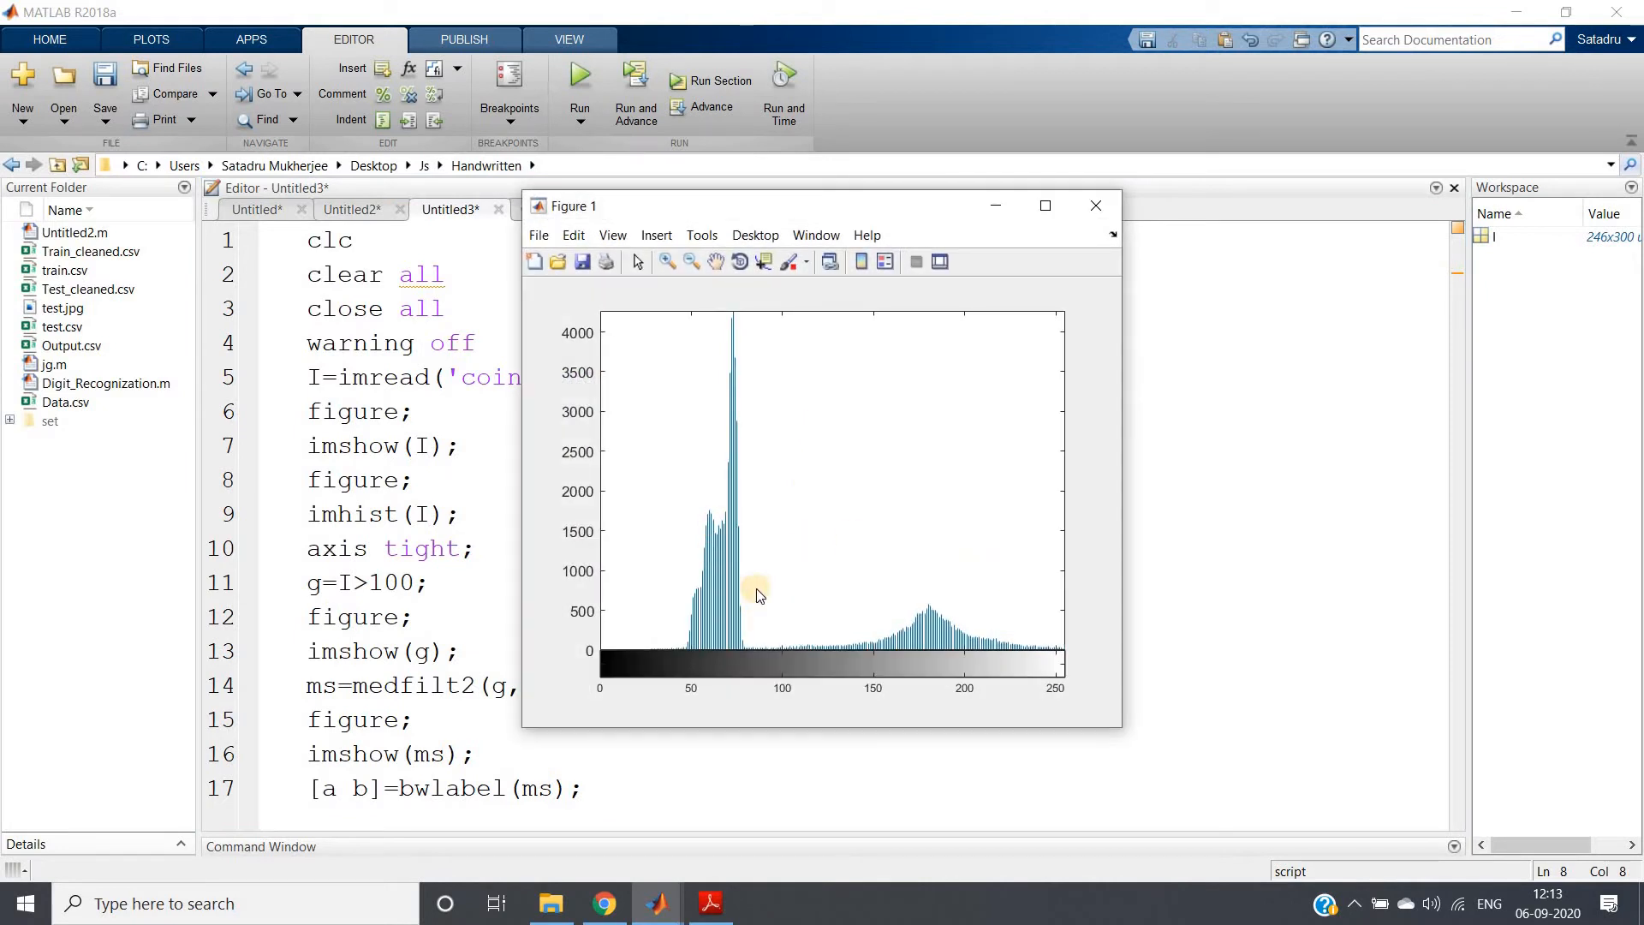
mouse_move(677, 643)
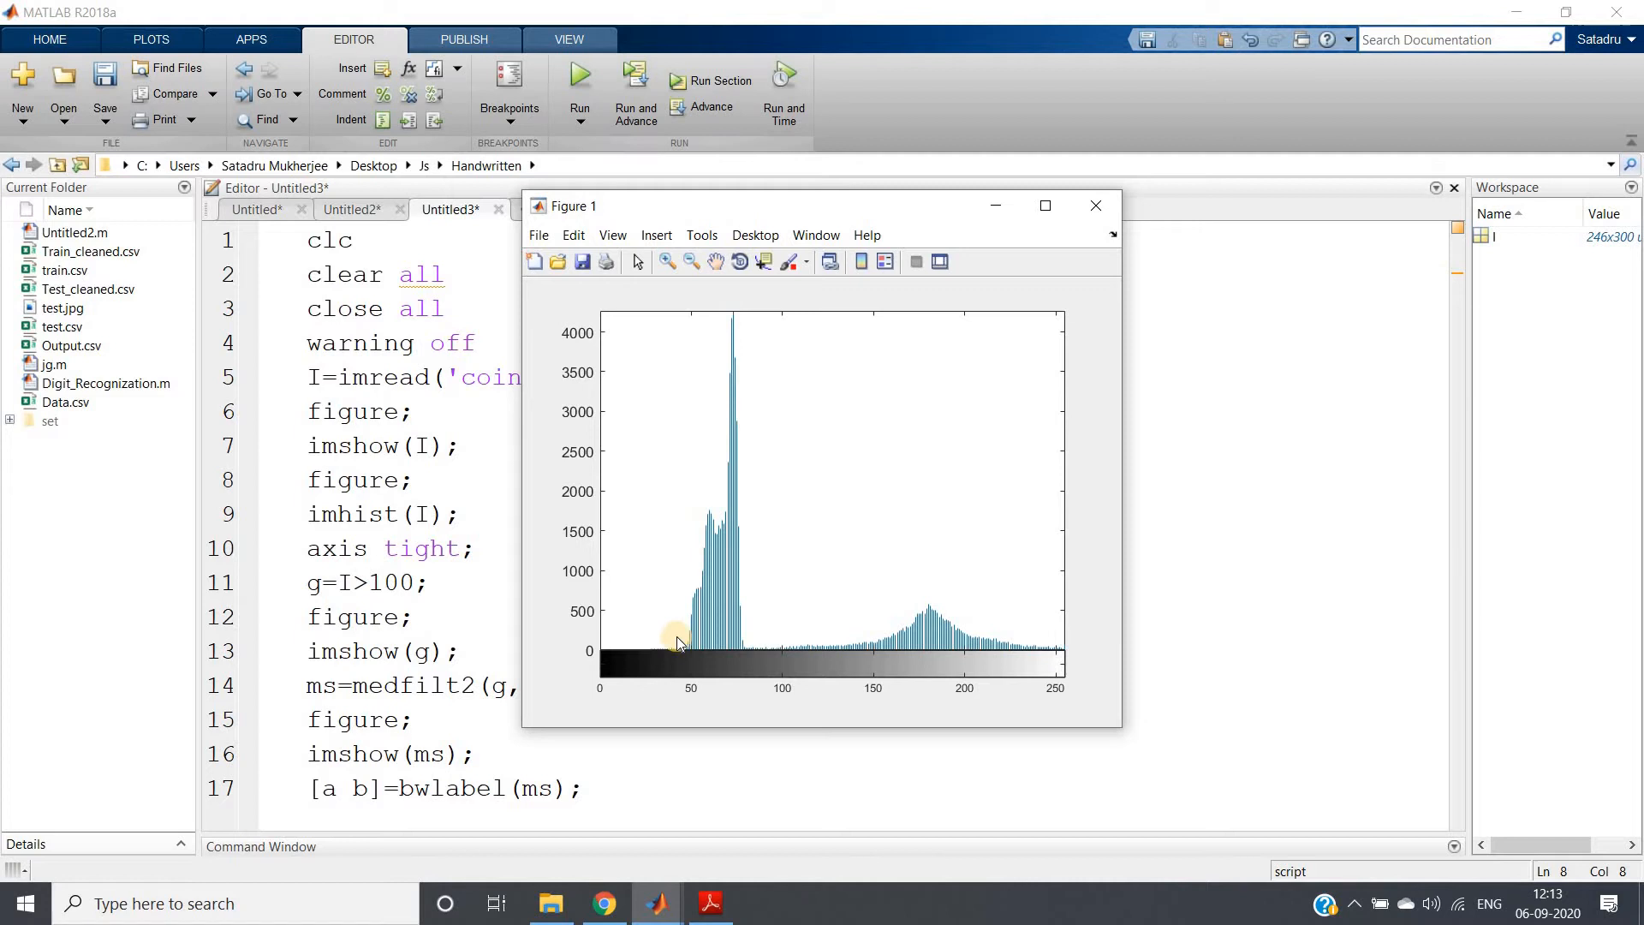
mouse_move(932, 647)
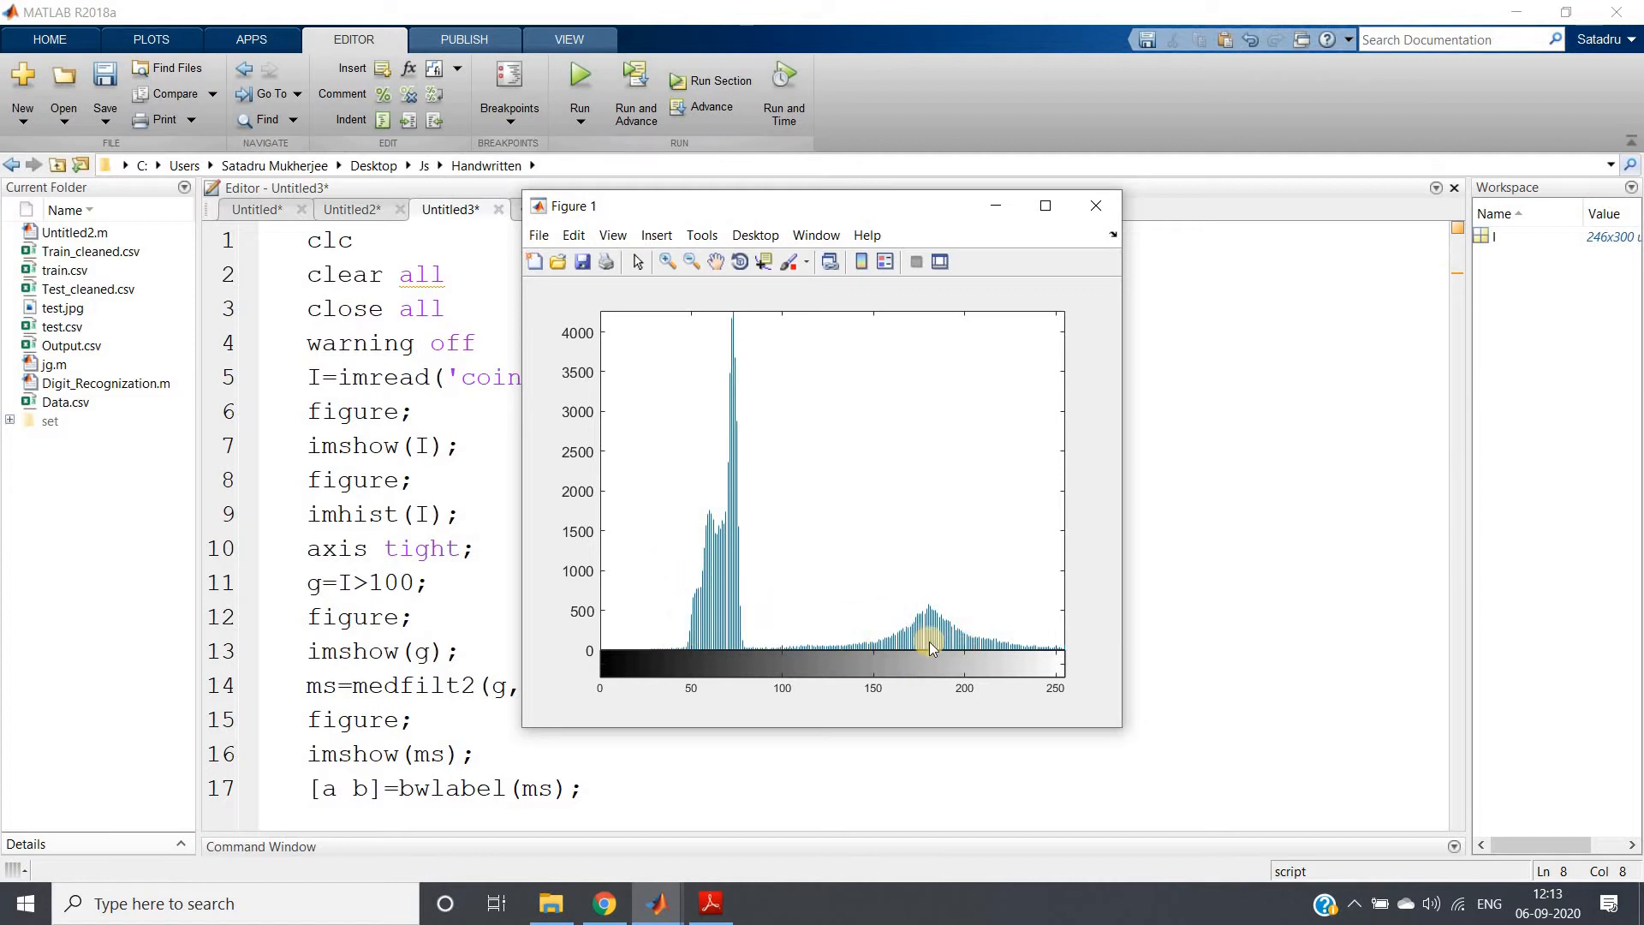
mouse_move(879, 629)
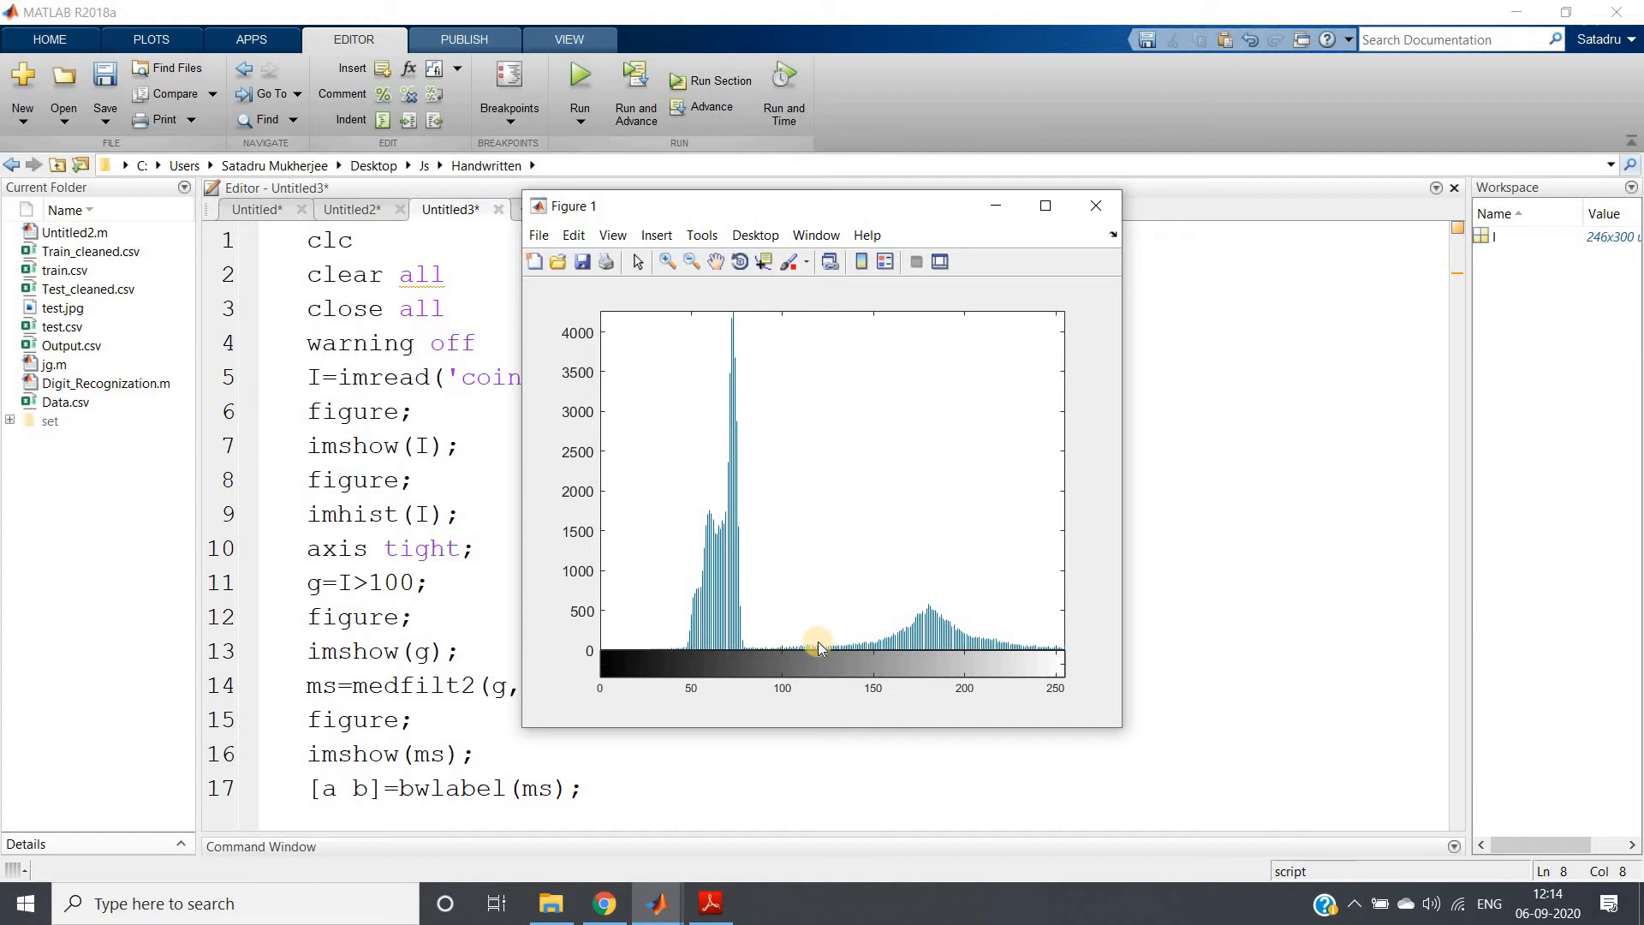
mouse_move(767, 634)
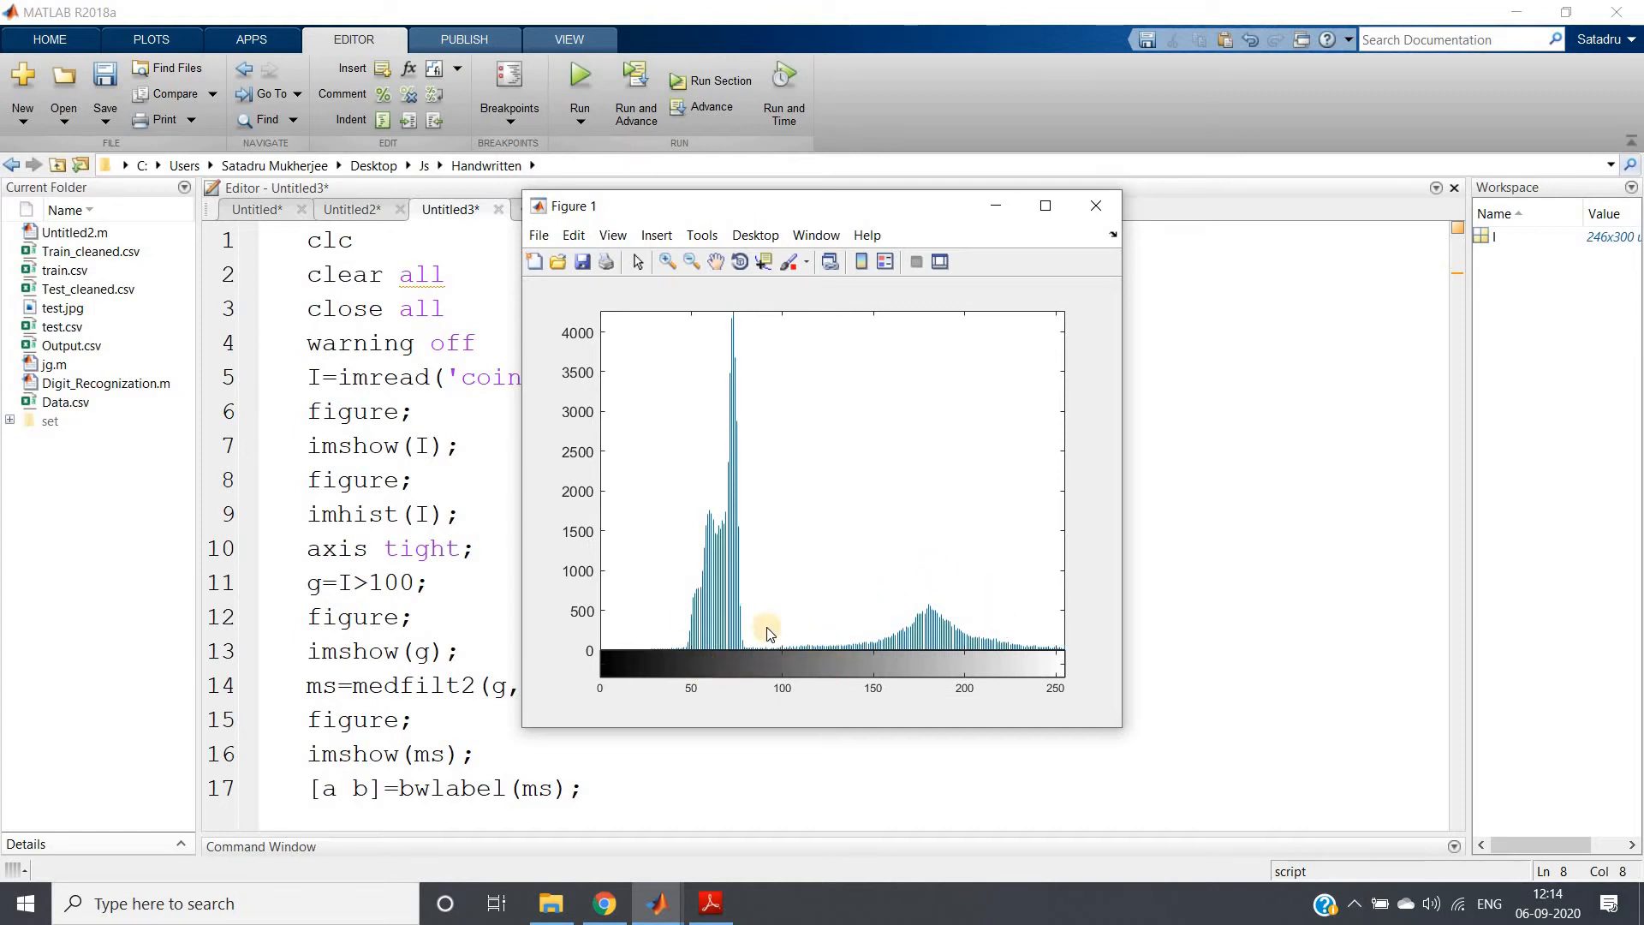
mouse_move(964, 610)
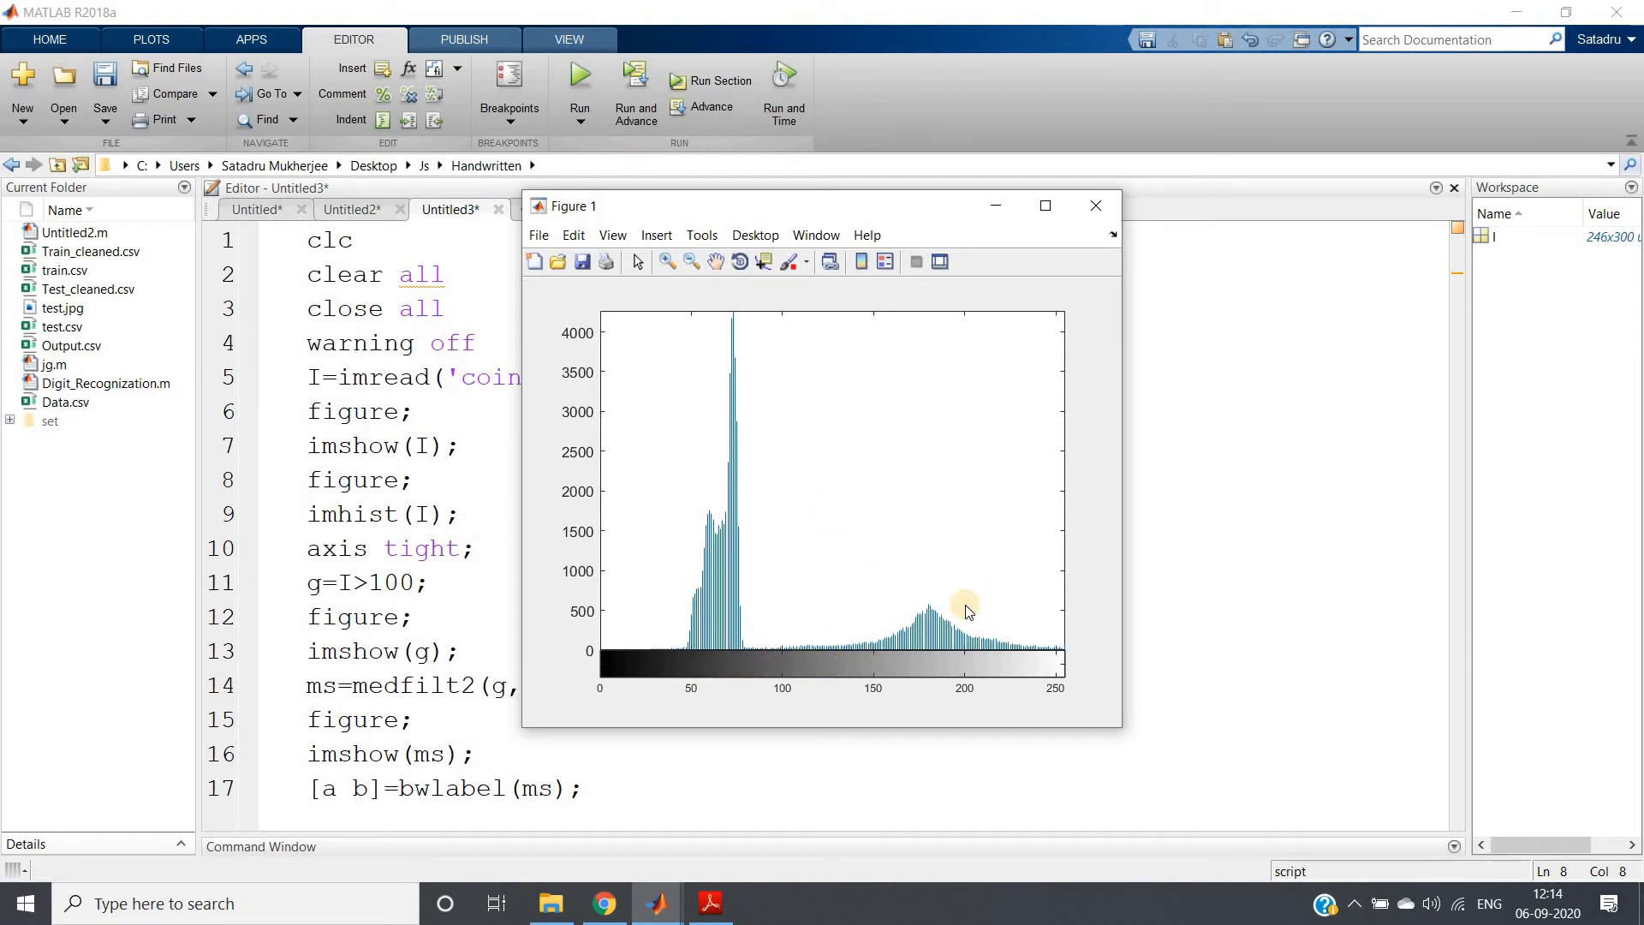
mouse_move(1096, 204)
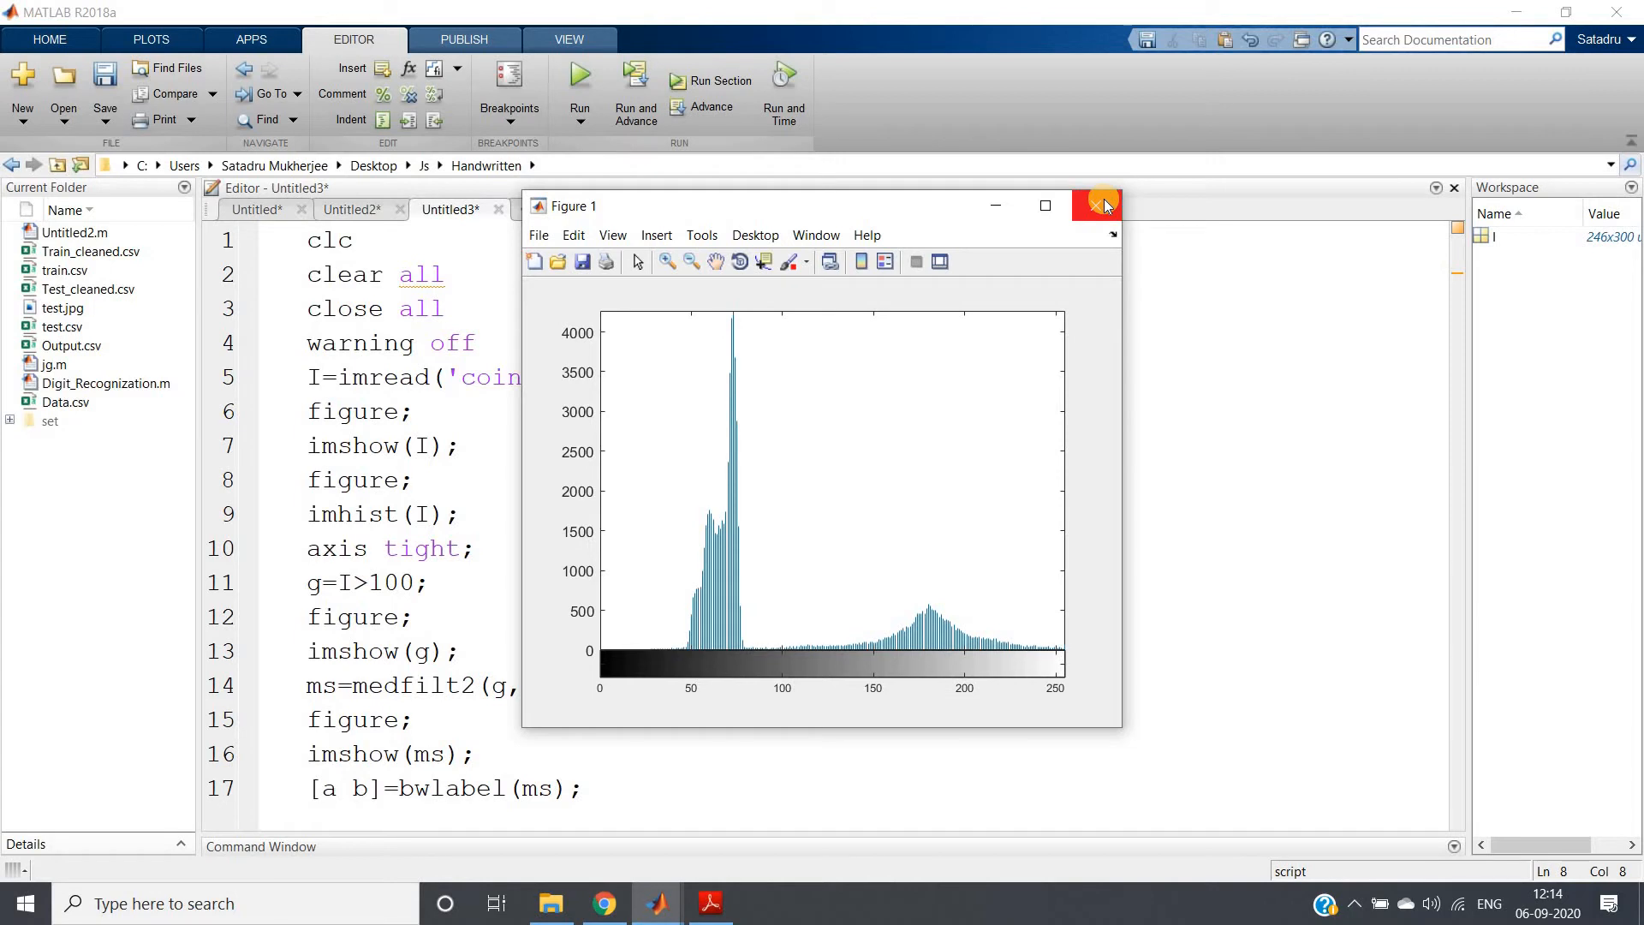
mouse_move(1094, 228)
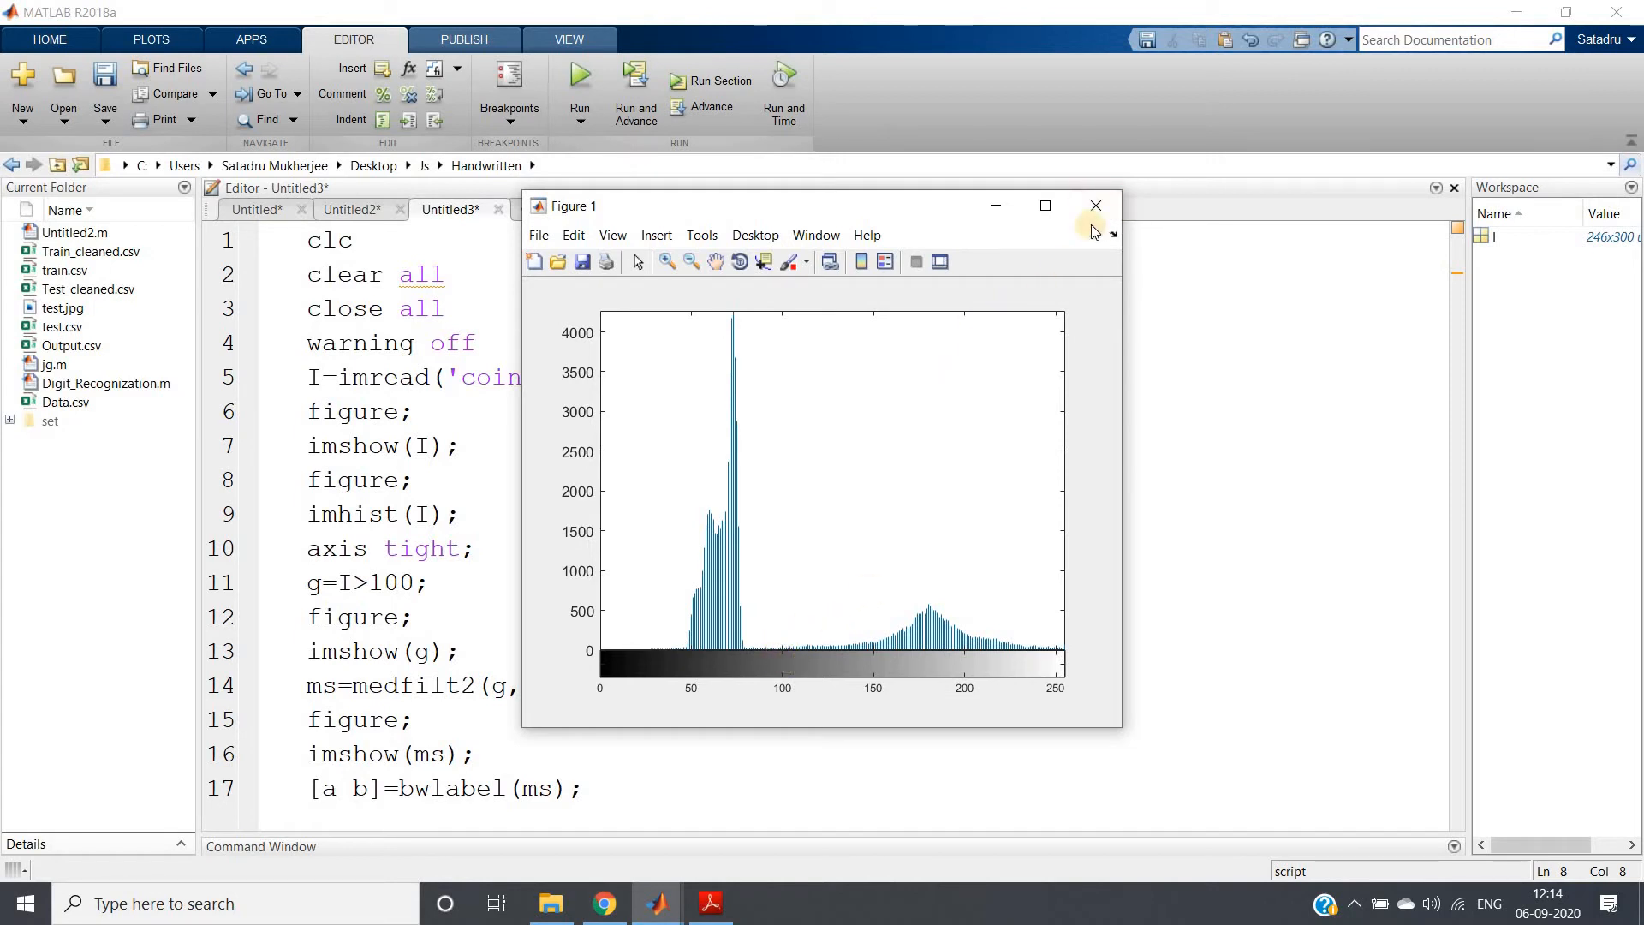
click(1095, 204)
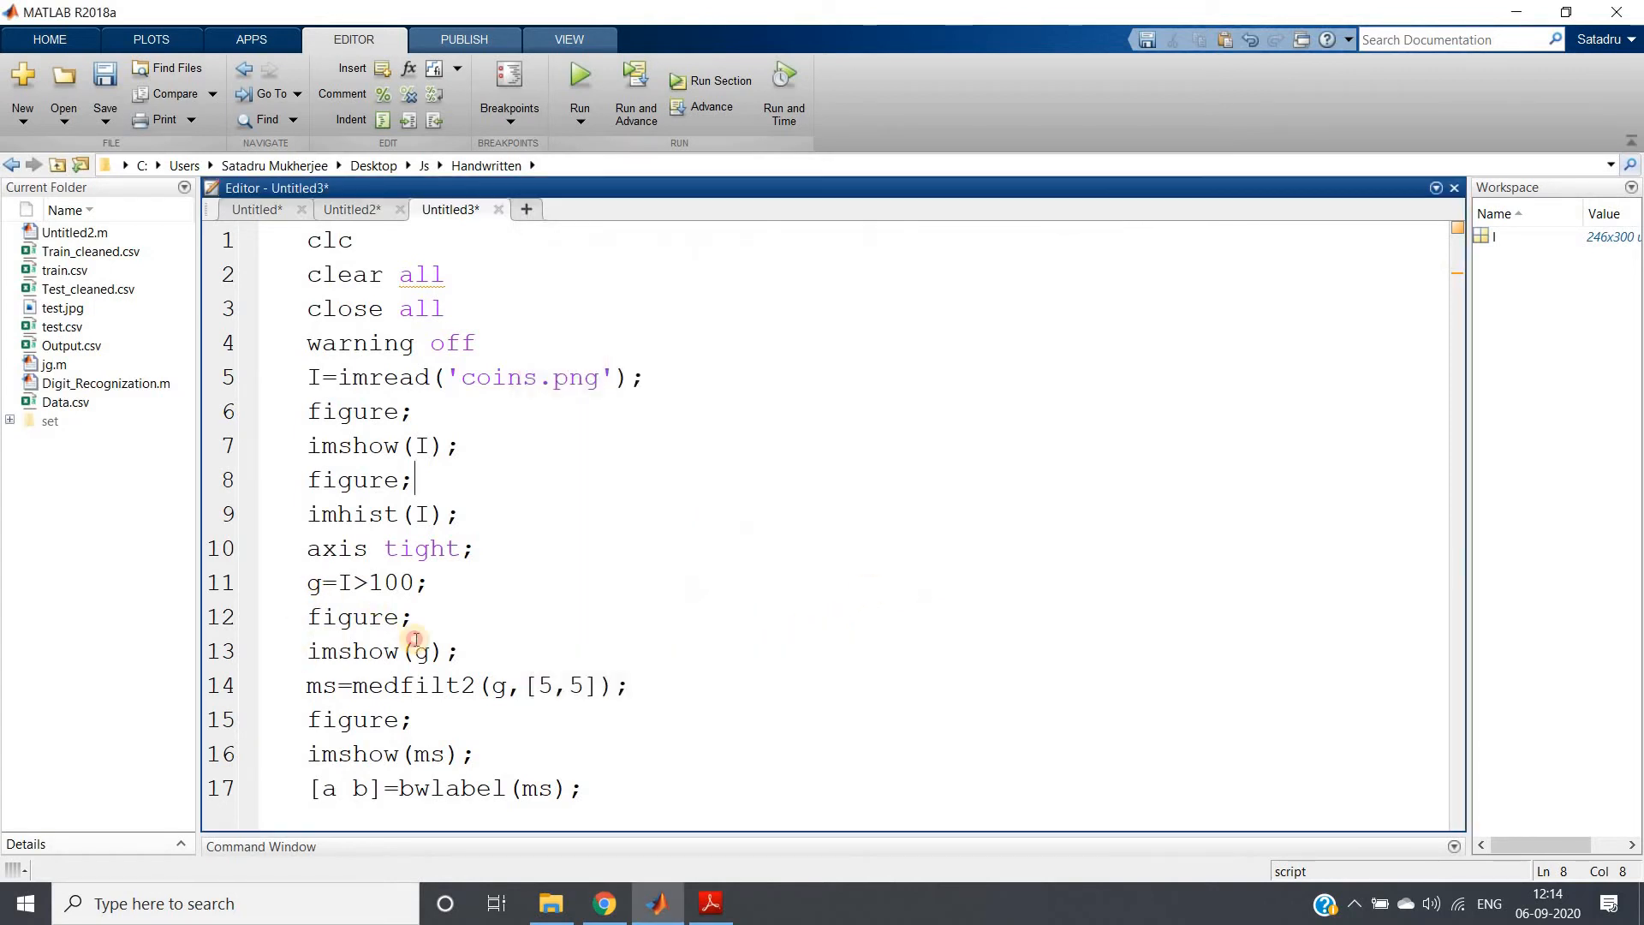
- Evaluate lines 11–13 to threshold at 100 into mask g and maximize the binary figure
right_click(399, 616)
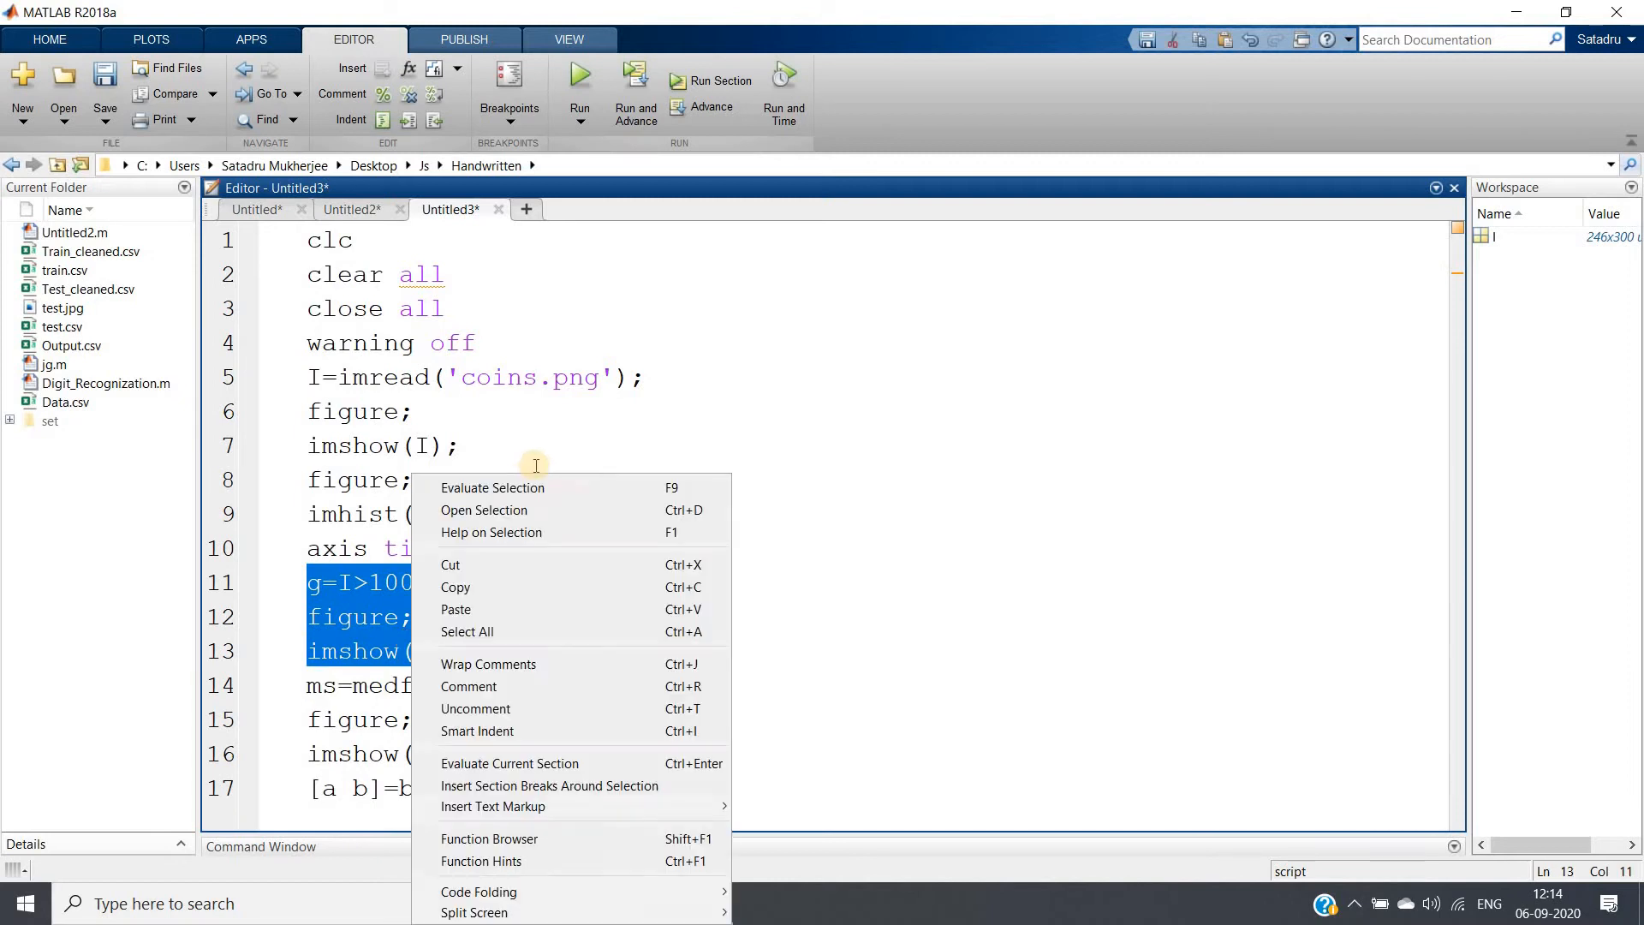
click(492, 487)
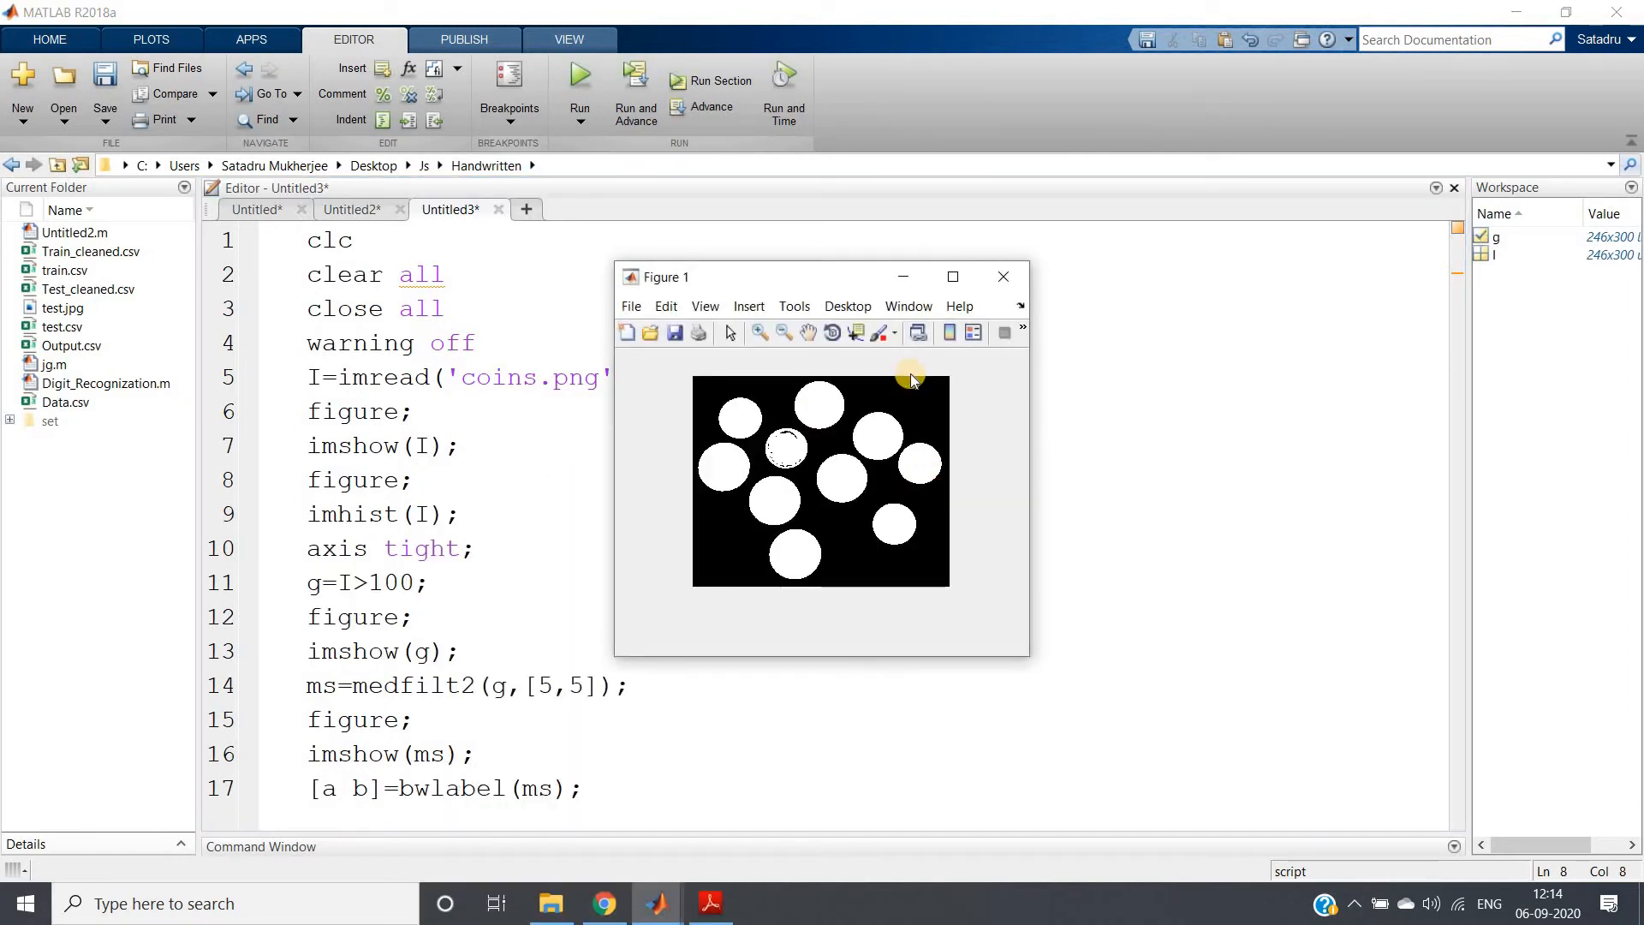
click(951, 276)
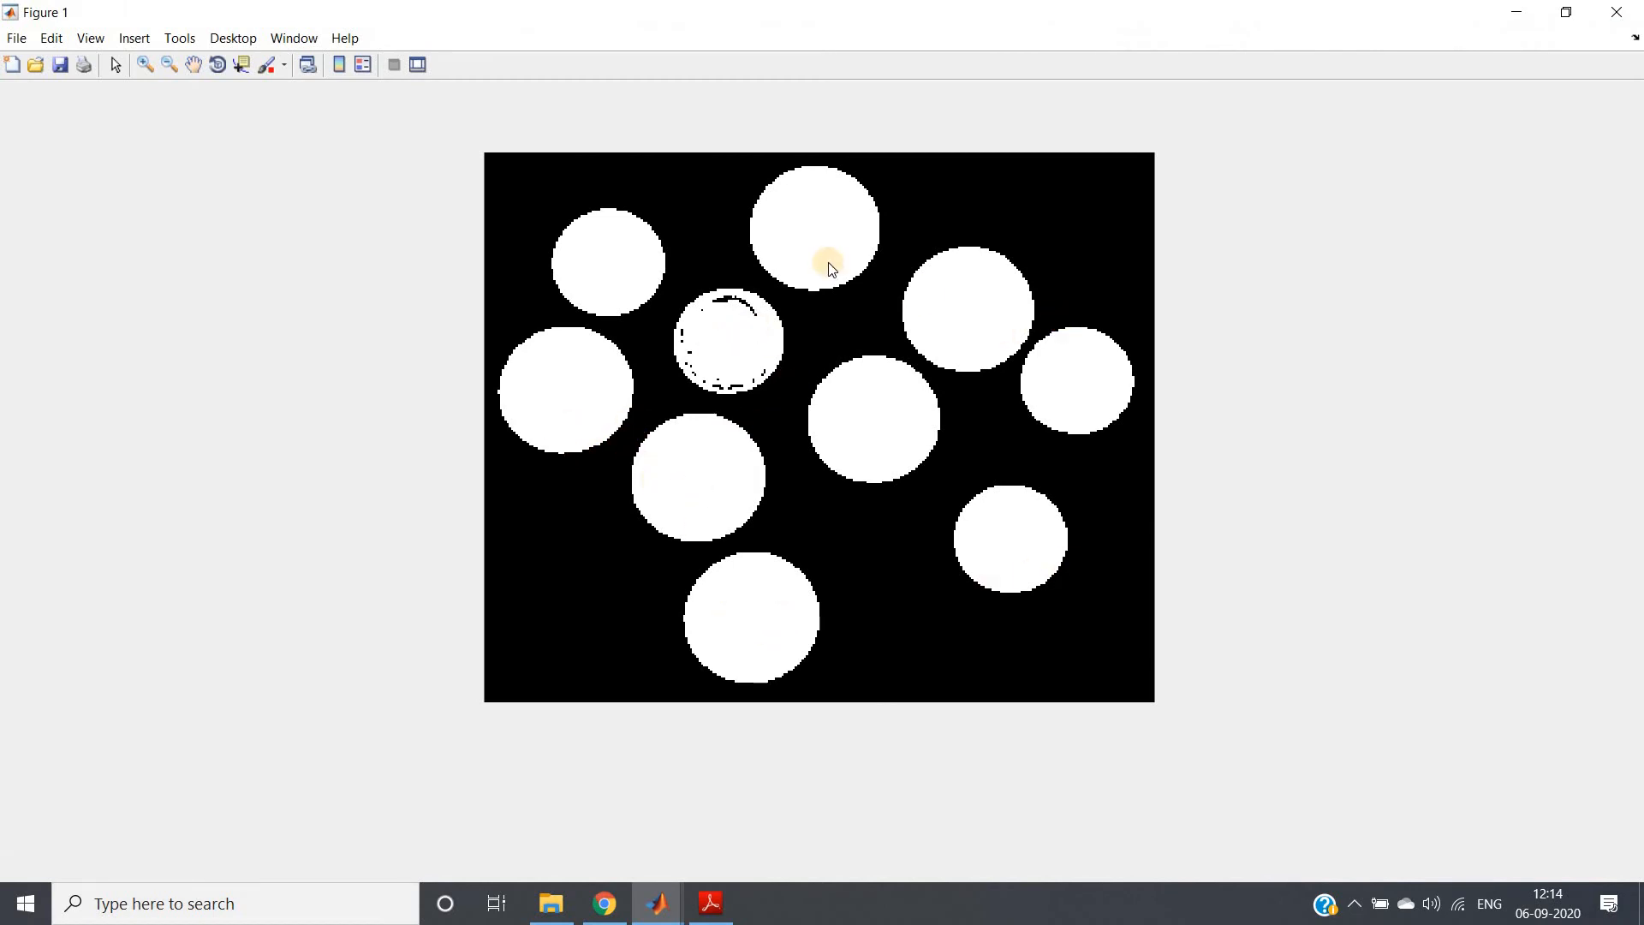
mouse_move(1026, 493)
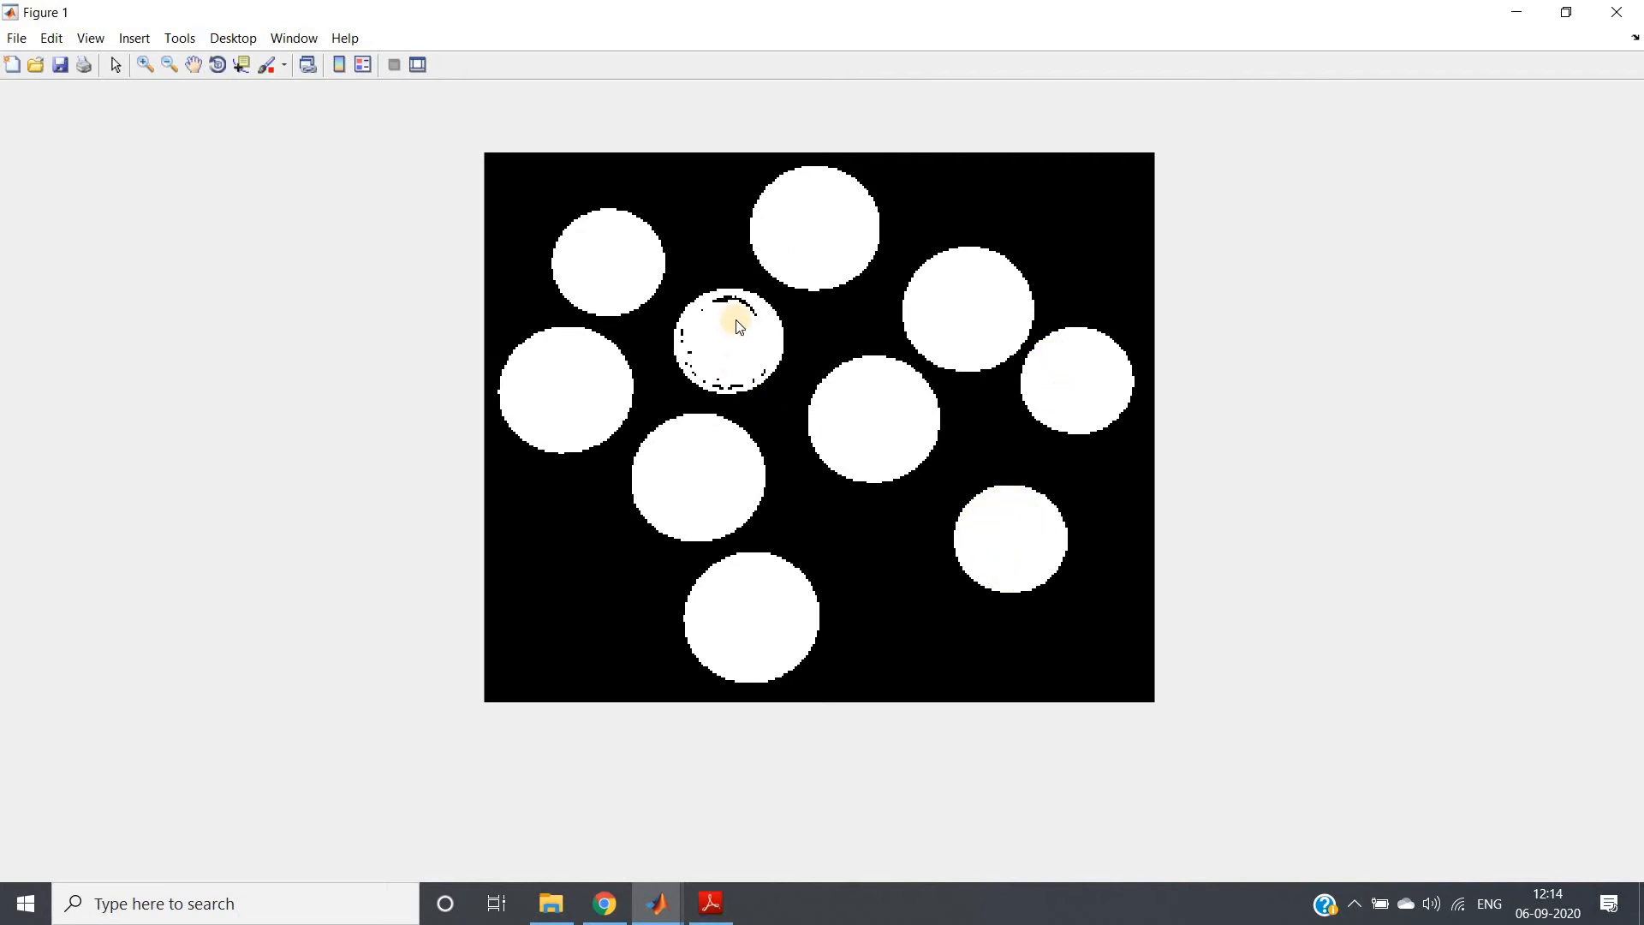
mouse_move(756, 363)
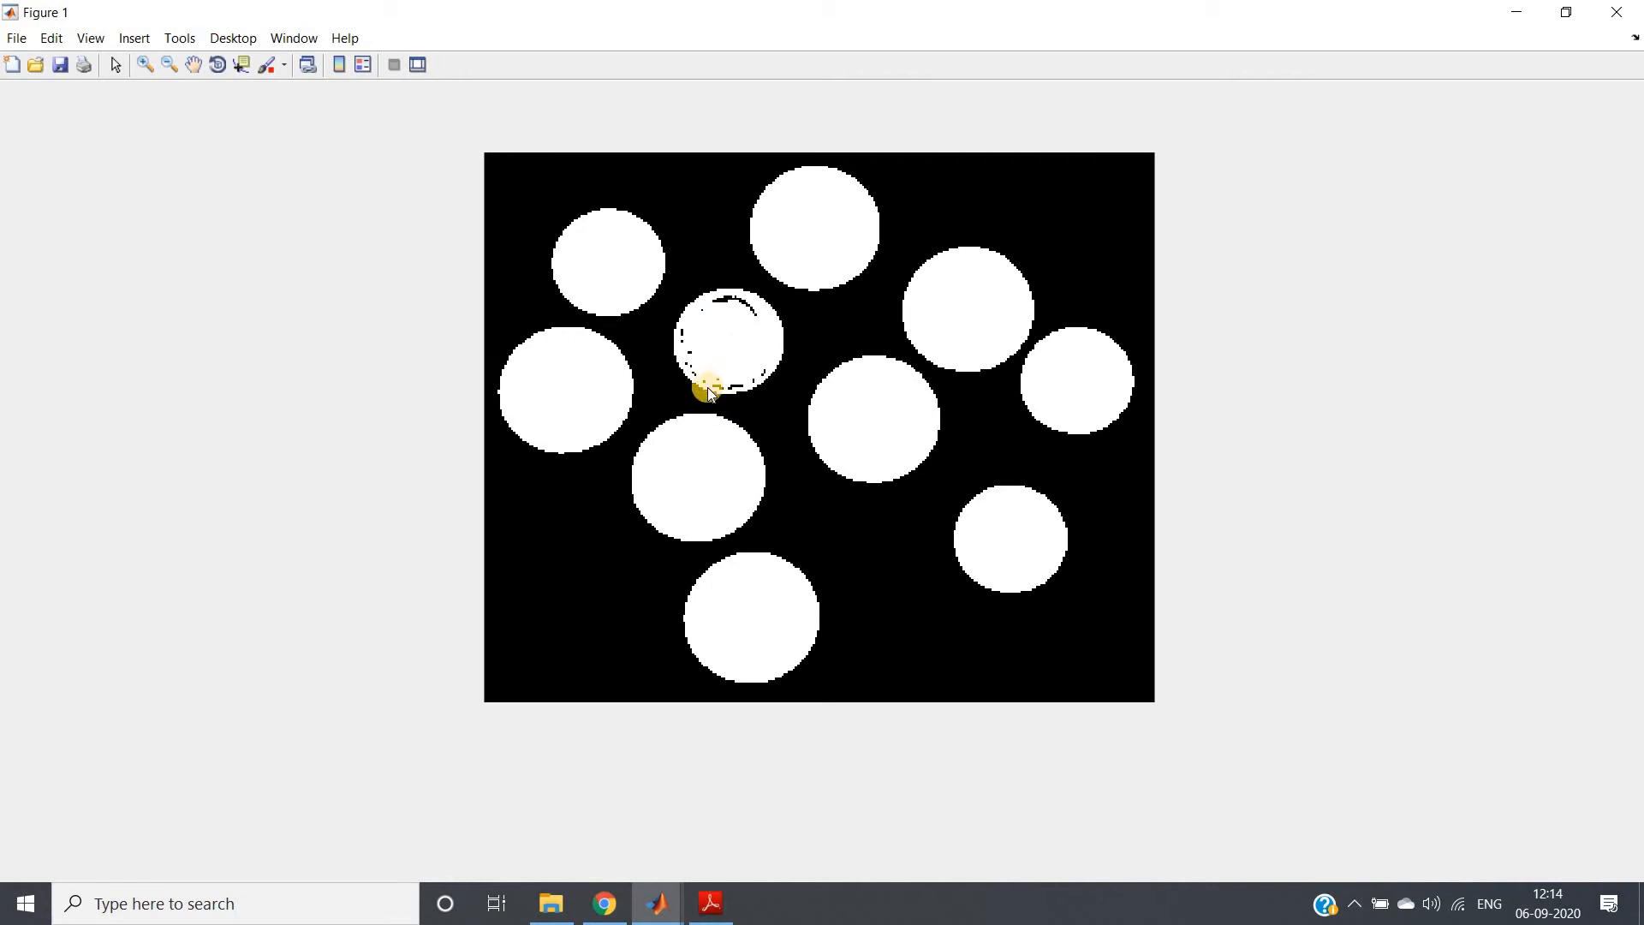
mouse_move(757, 381)
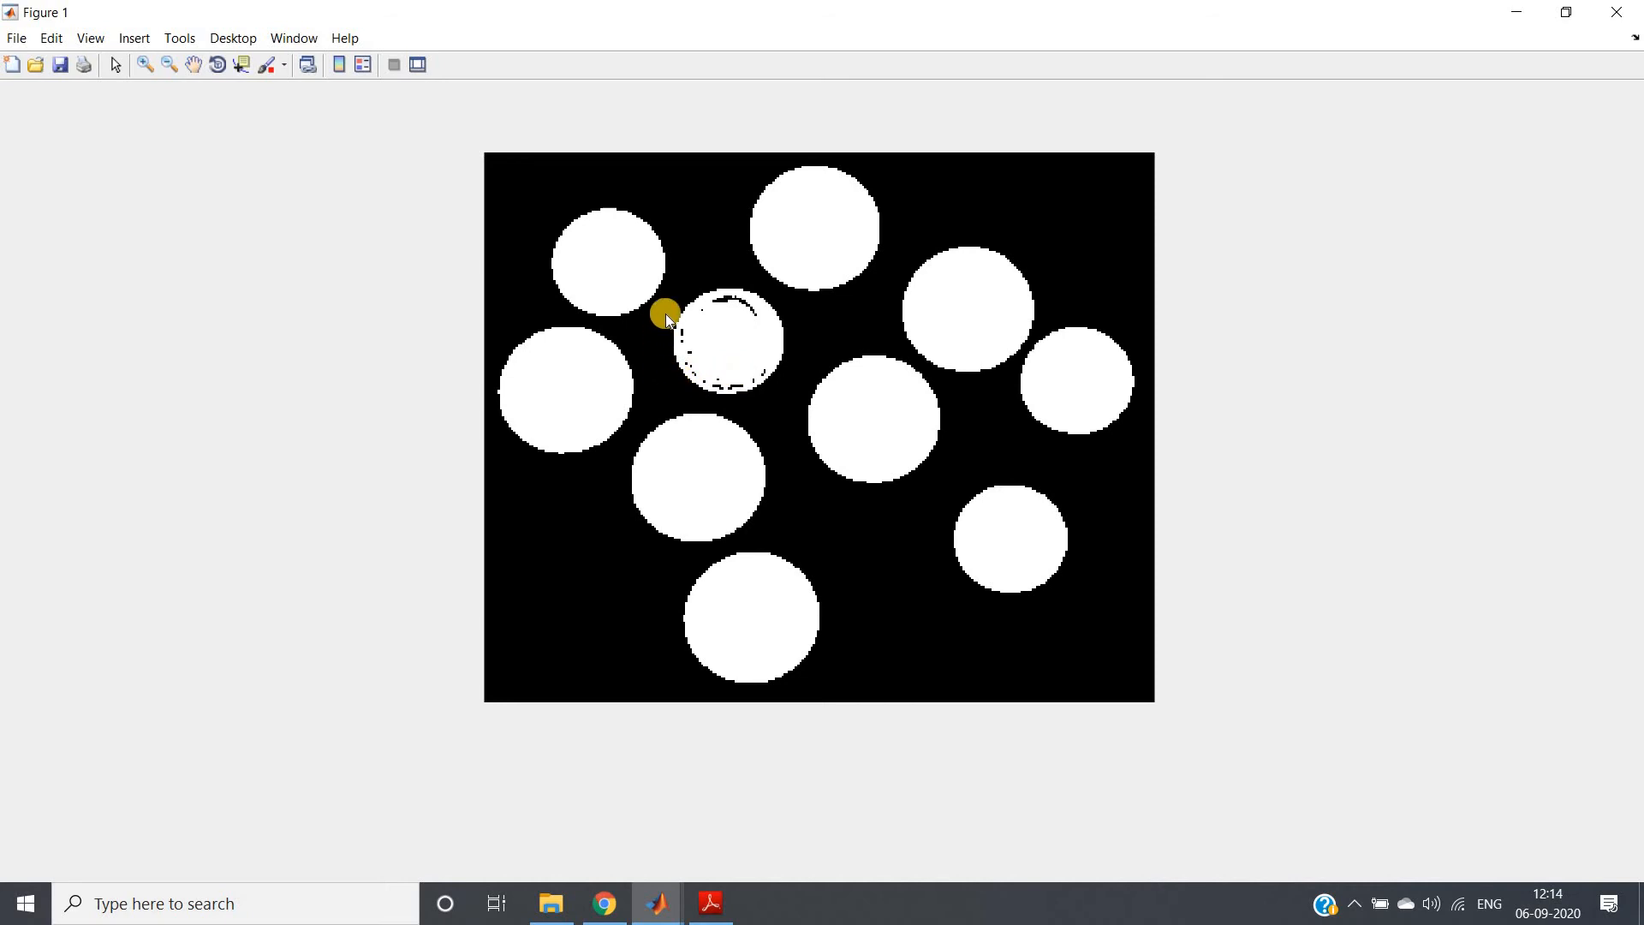
mouse_move(745, 306)
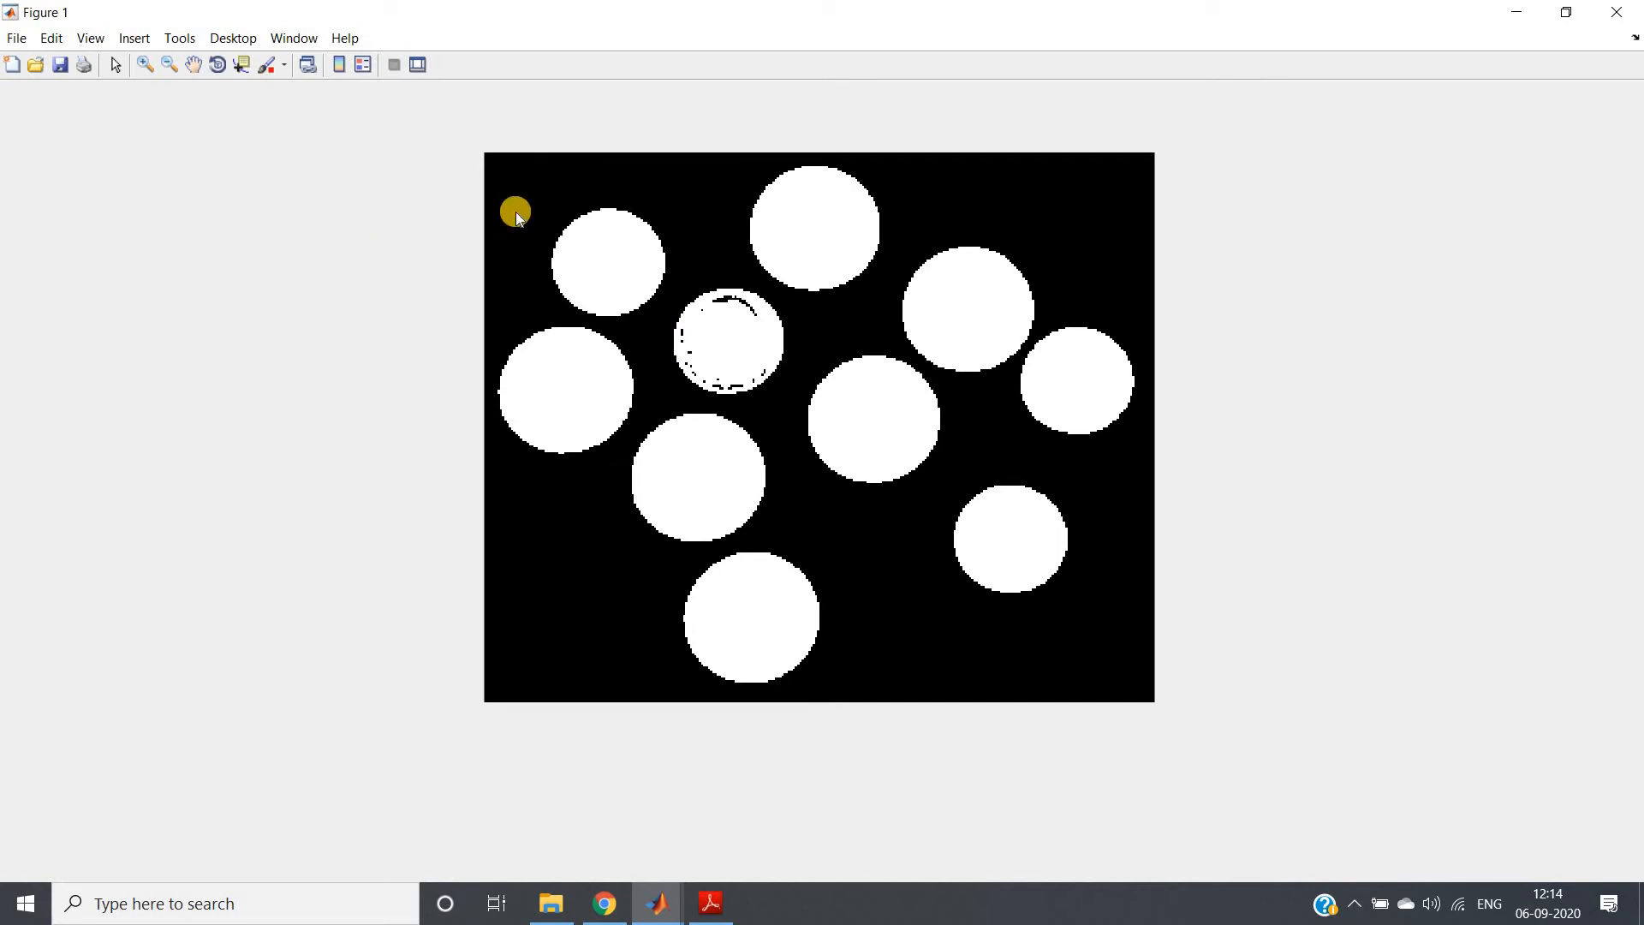
mouse_move(395, 171)
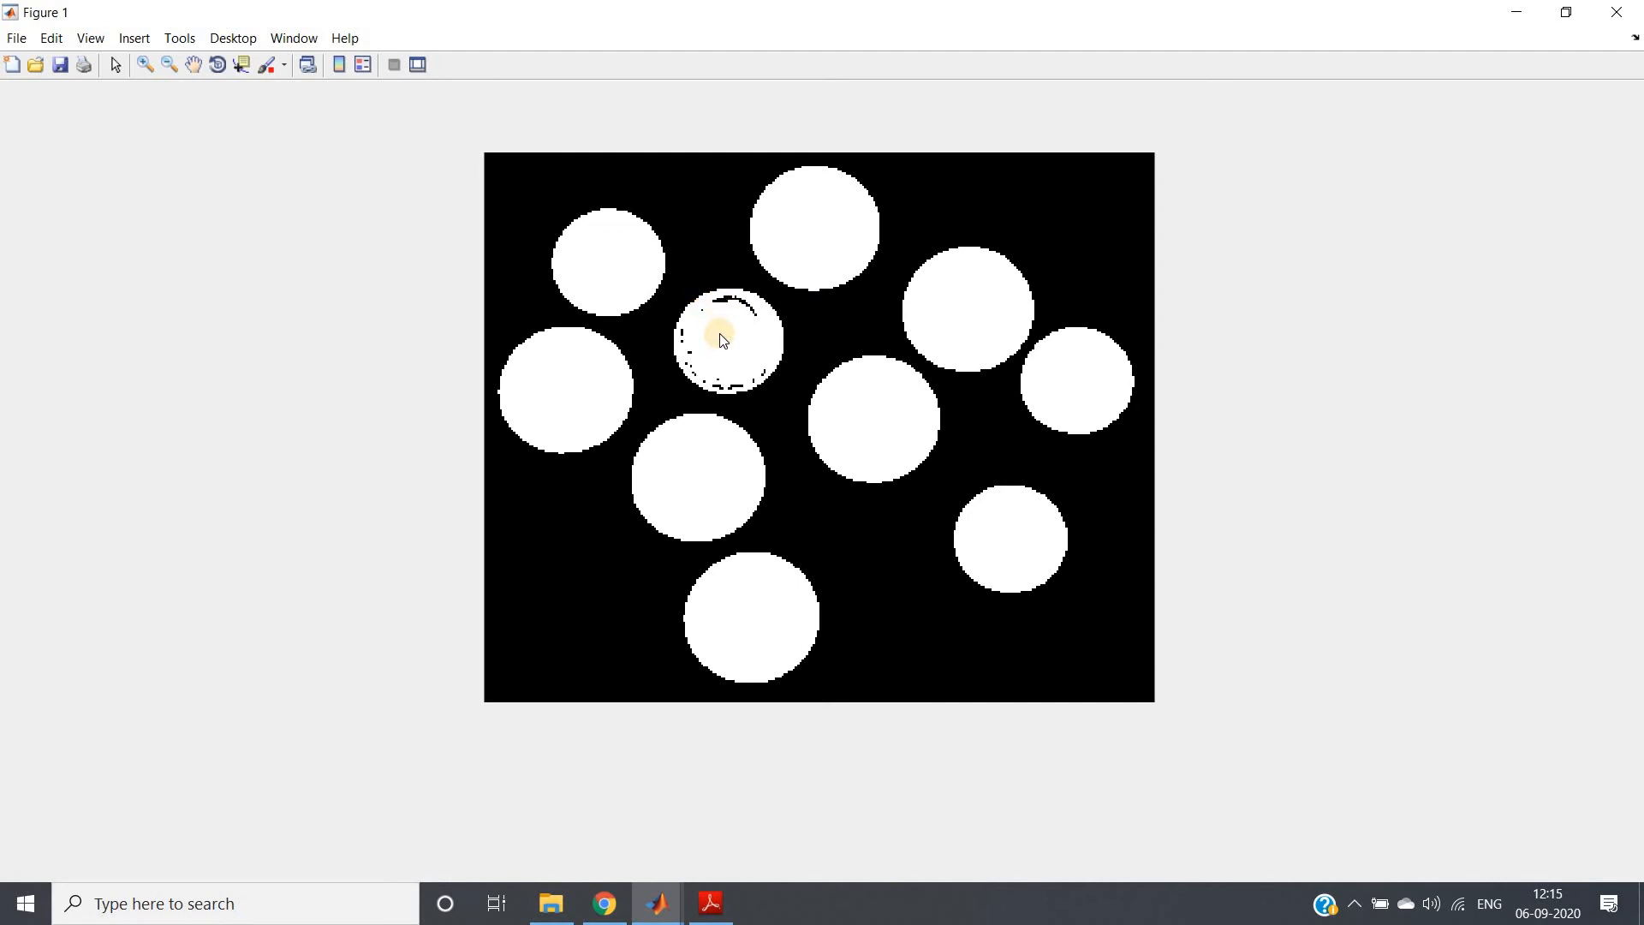
mouse_move(711, 327)
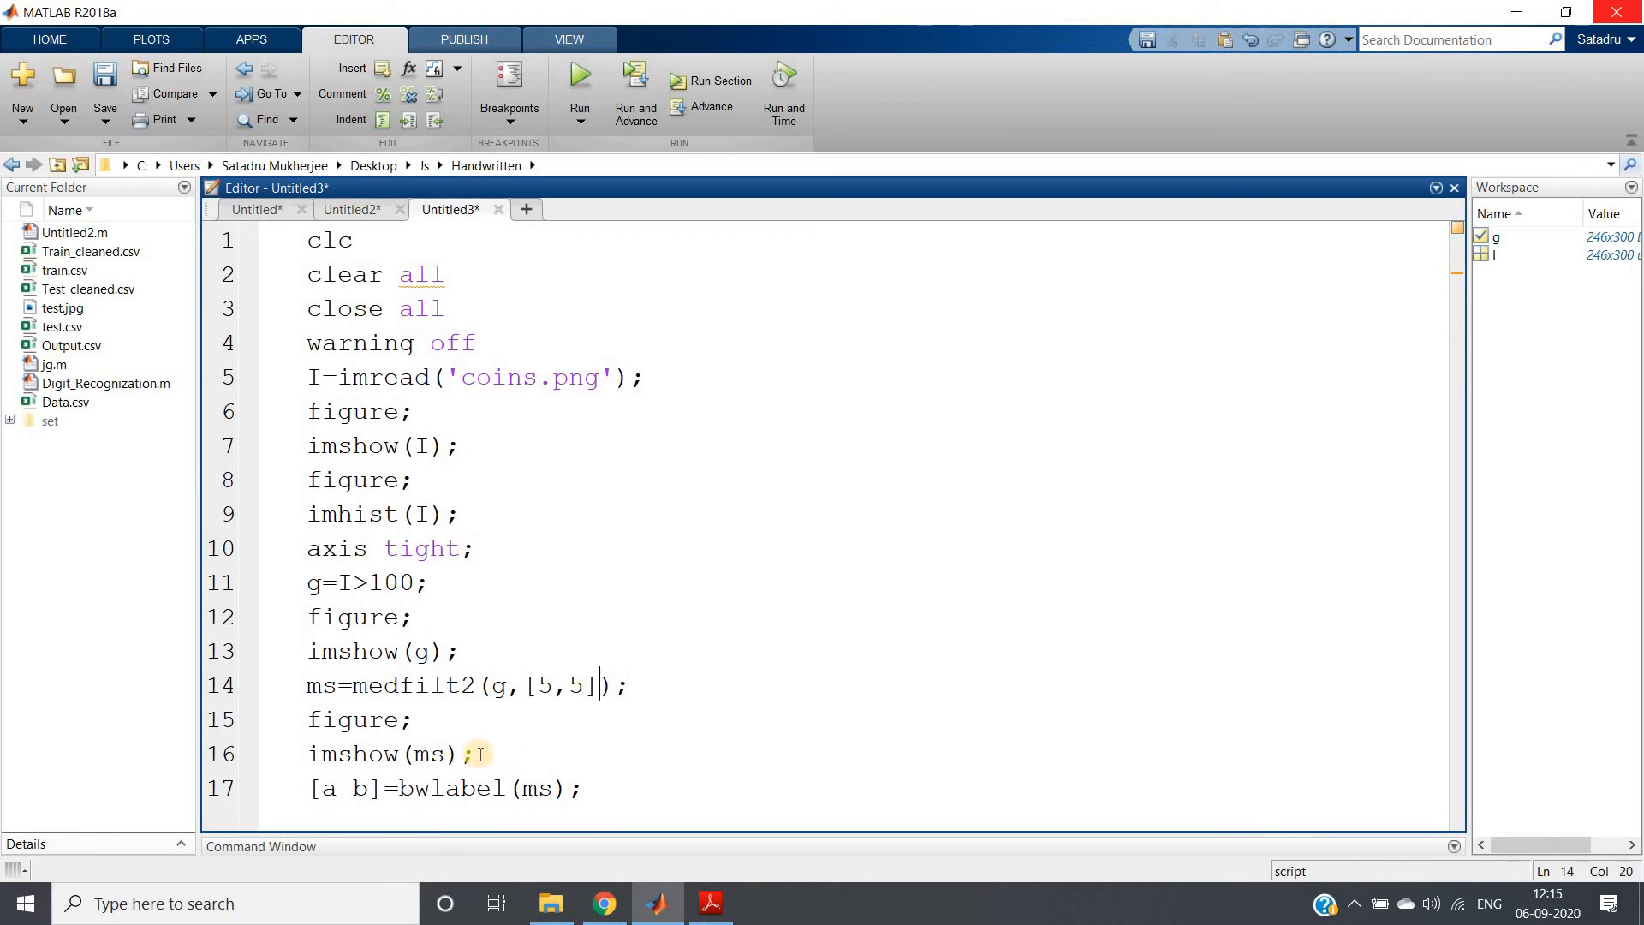
- Evaluate lines 14–16 applying the 5x5 median filter to get ms, then close the figure
drag(307, 685, 474, 754)
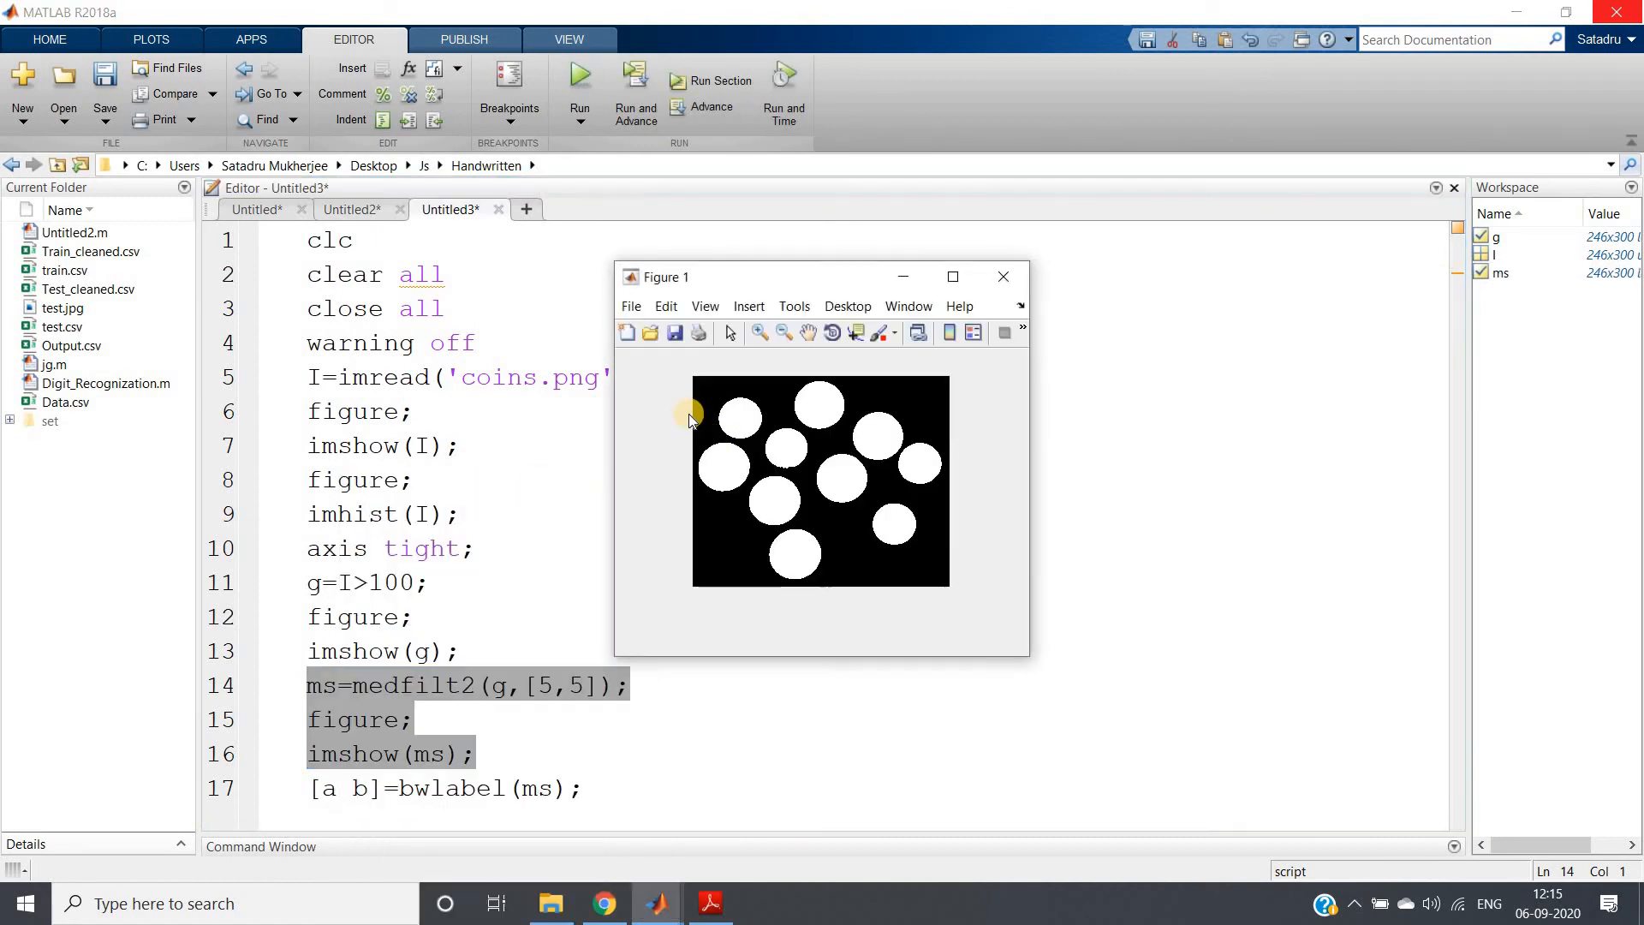
mouse_move(865, 483)
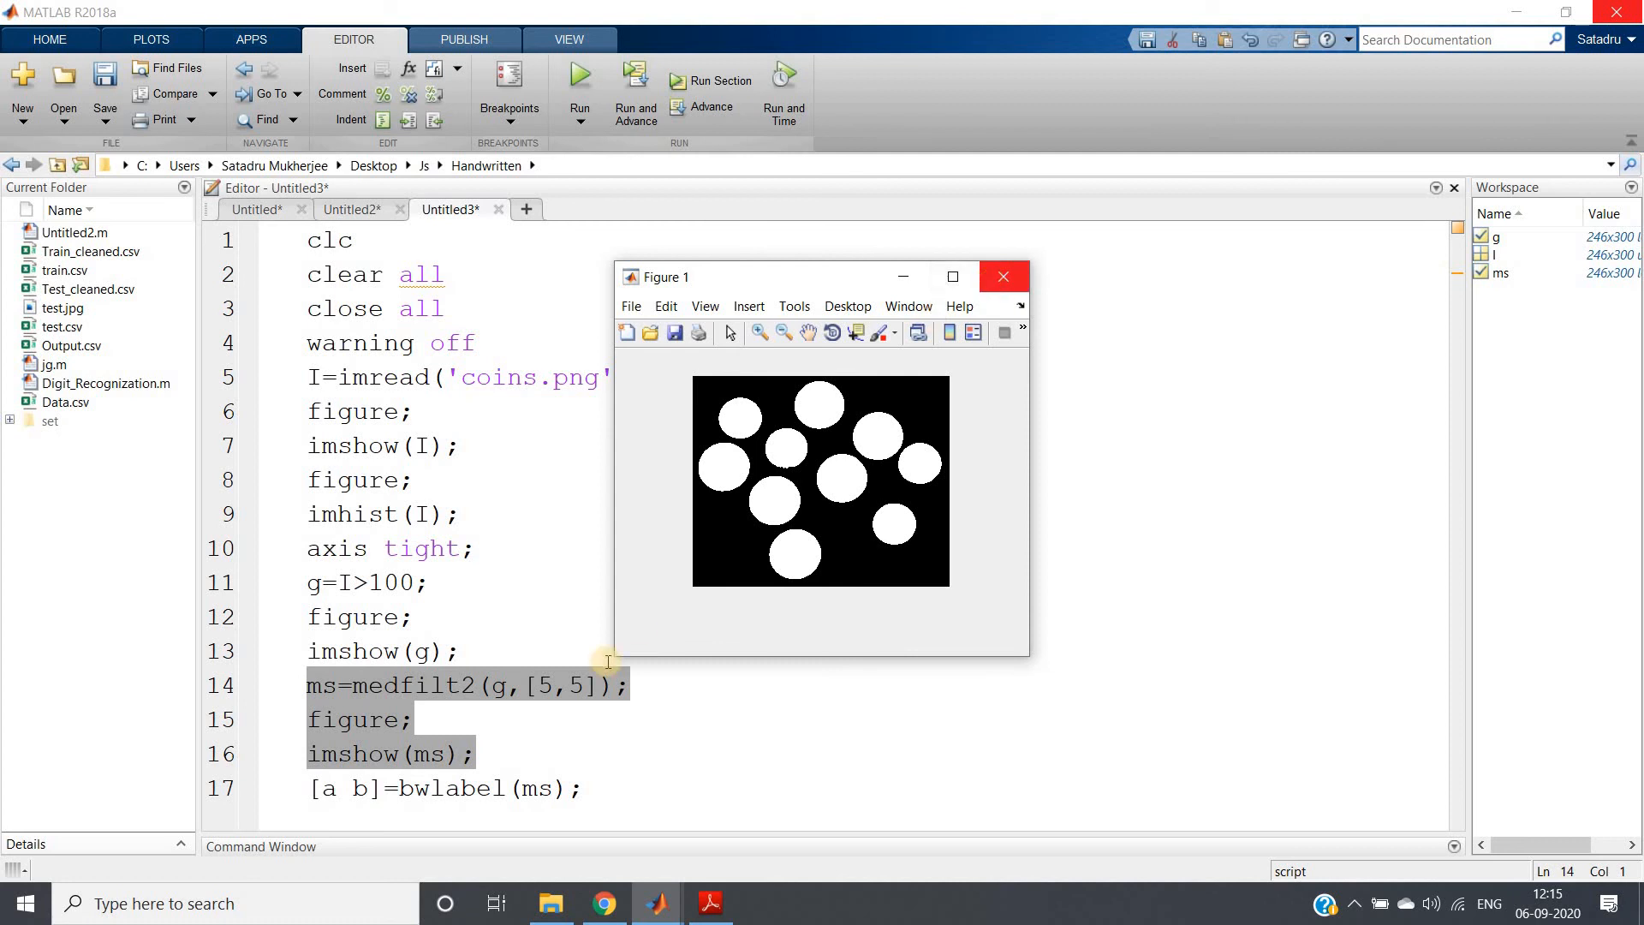
click(1000, 276)
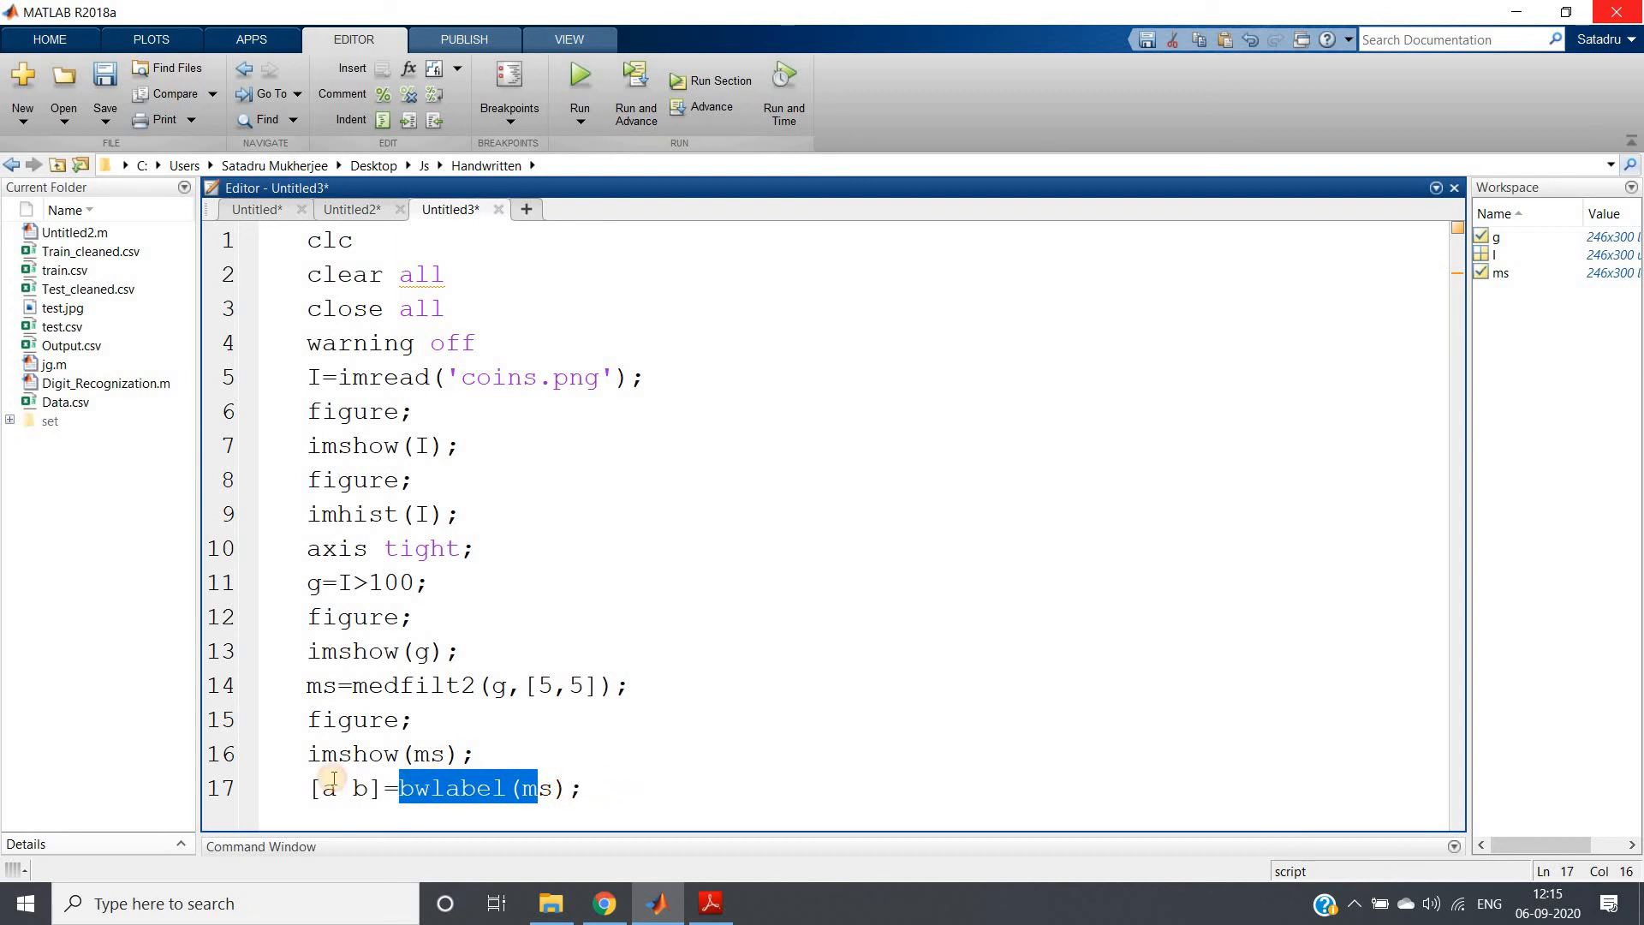
- Evaluate bwlabel(ms) on line 17 so the workspace shows b = 10 coins
right_click(450, 788)
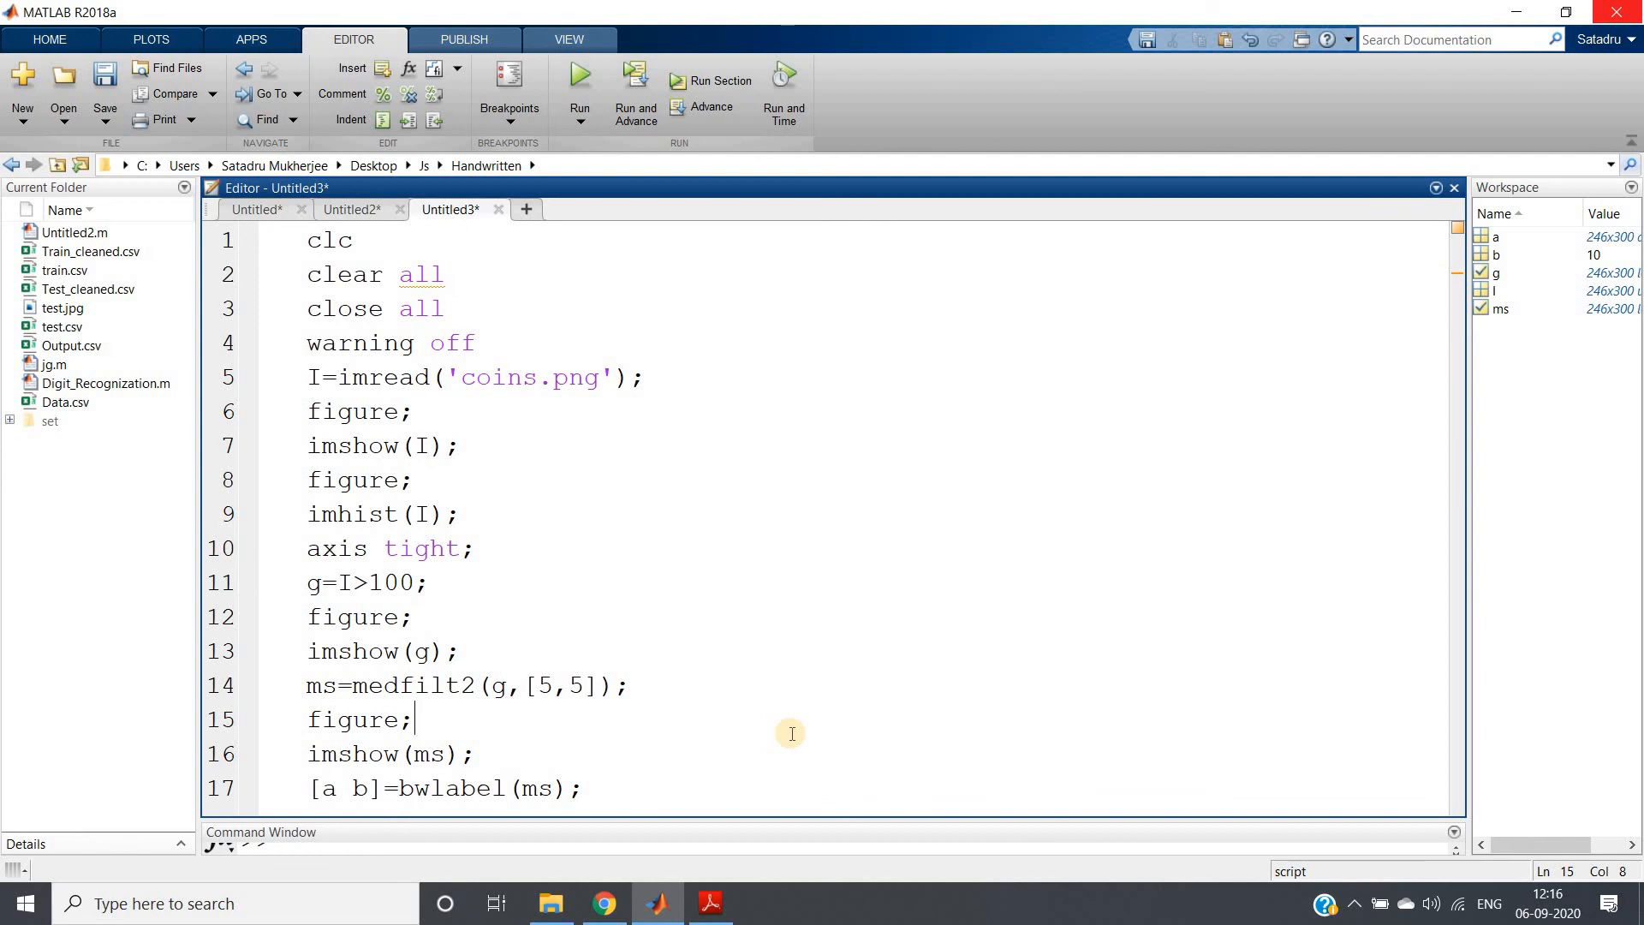
double_click(450, 787)
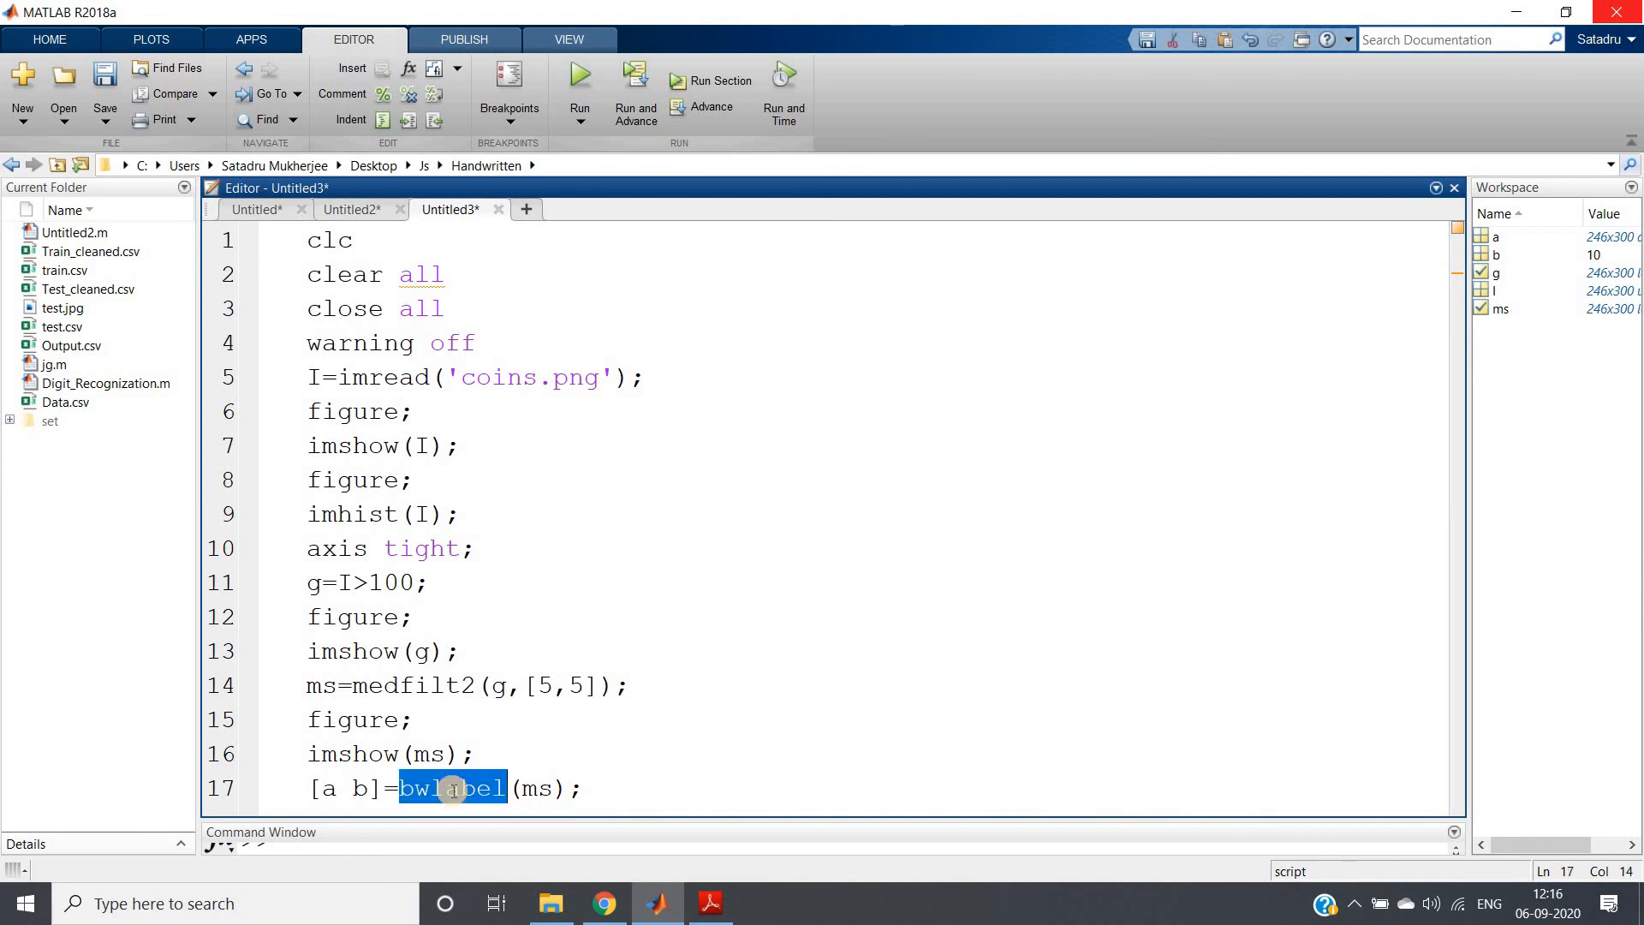